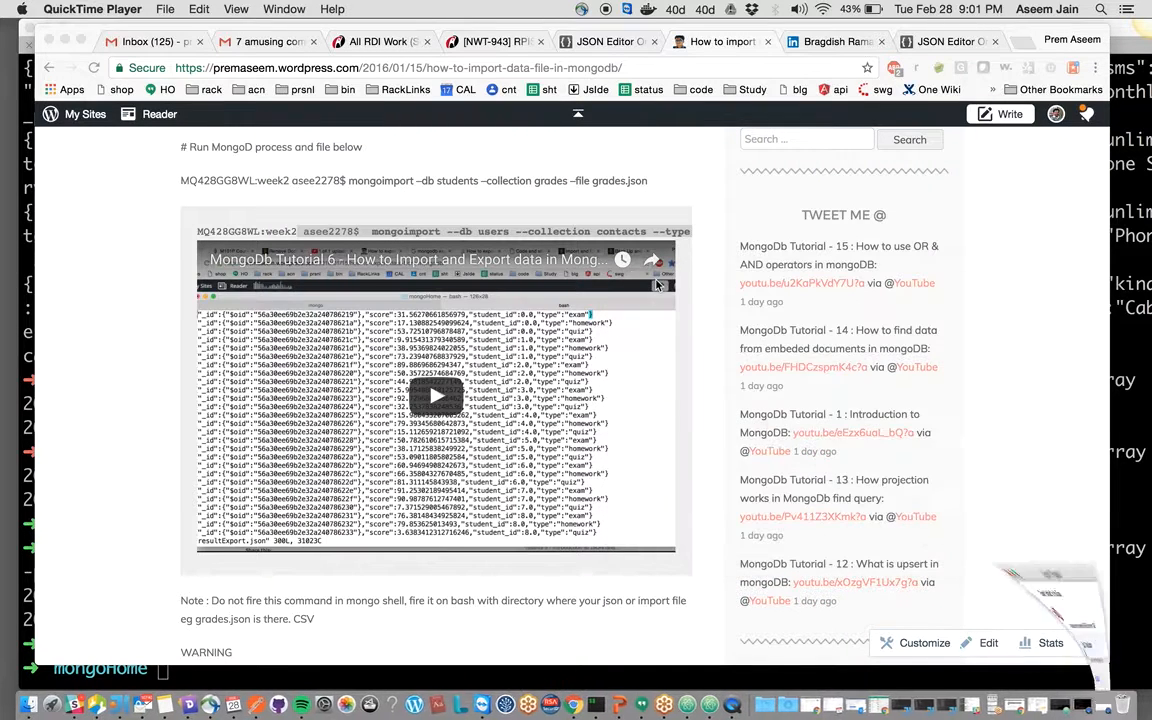
mouse_move(557, 568)
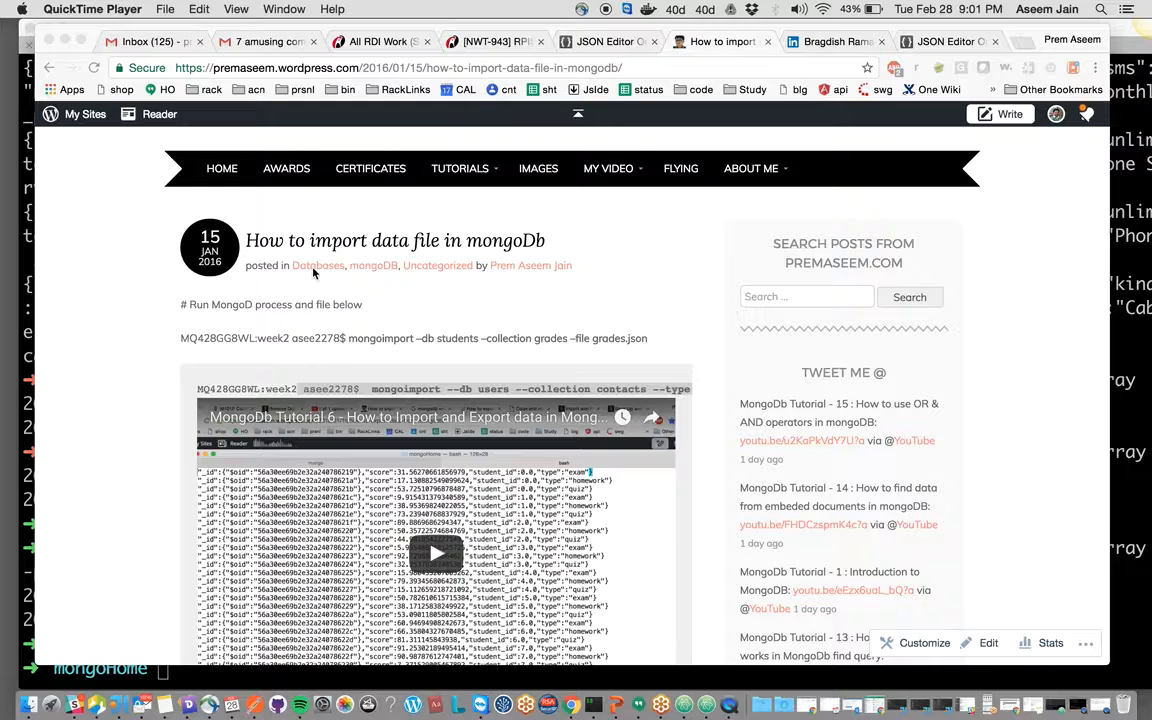
mouse_move(308, 303)
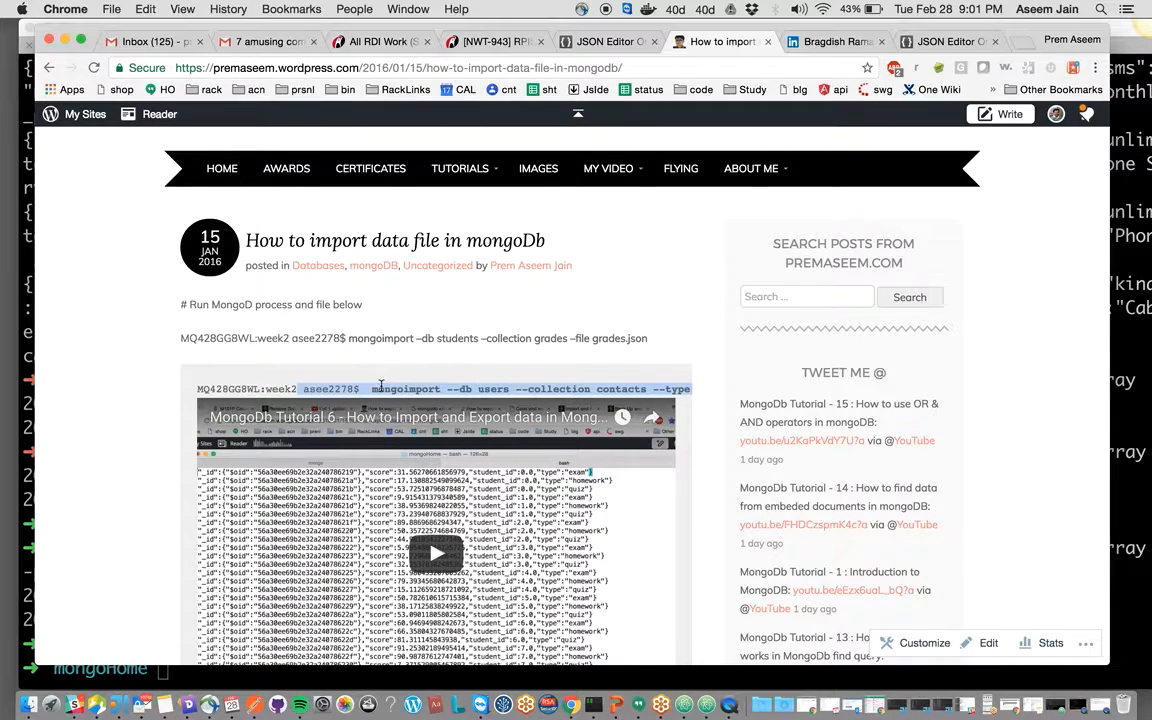
Select the word mongoimport in the blog post's example import command
double_click(405, 389)
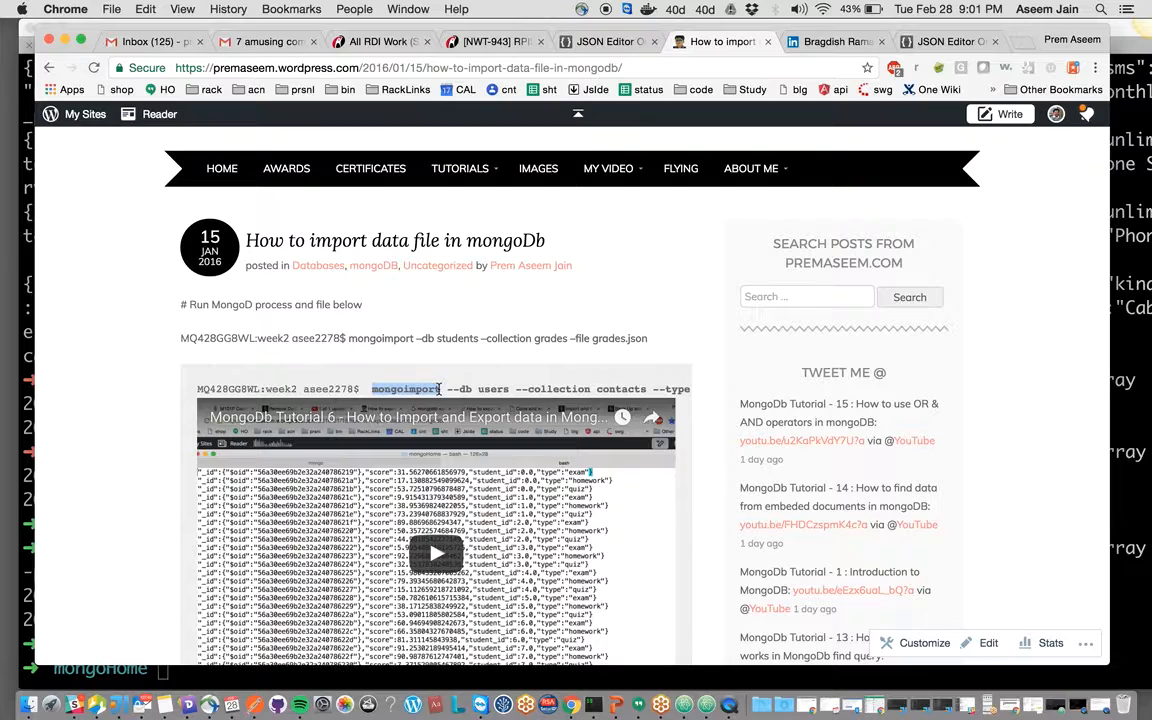
mouse_move(591, 705)
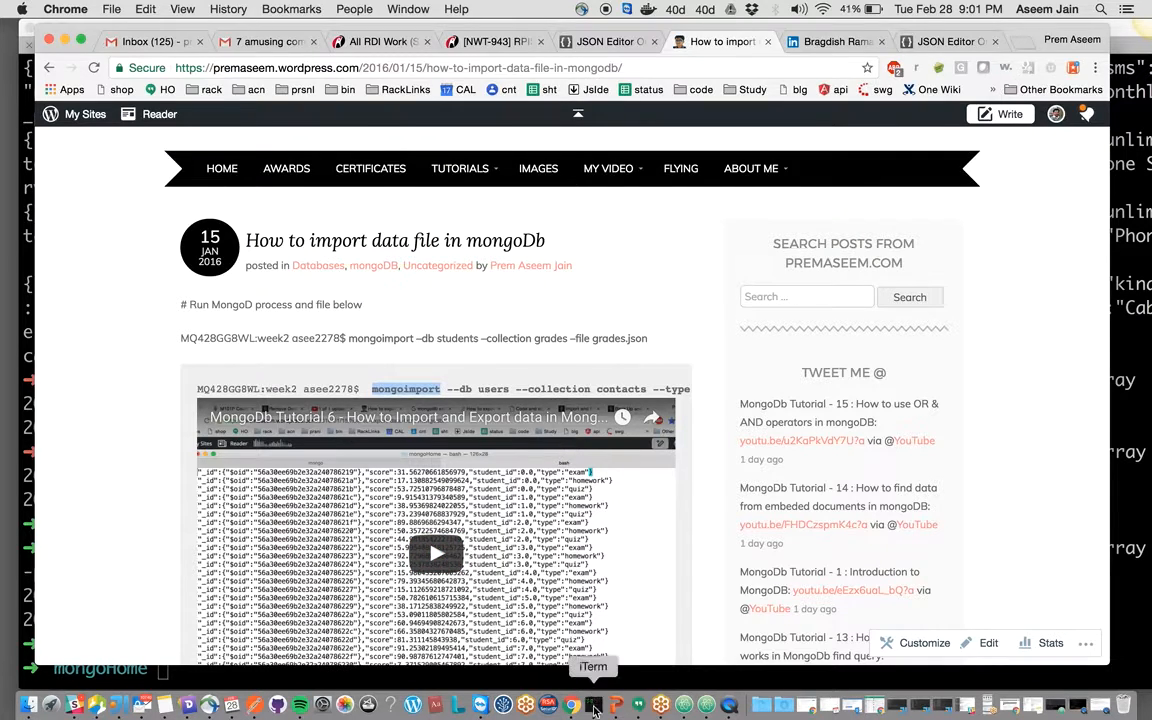
Switch to iTerm2 and select the rejected mongoimport text in the mongo shell
left_click(592, 700)
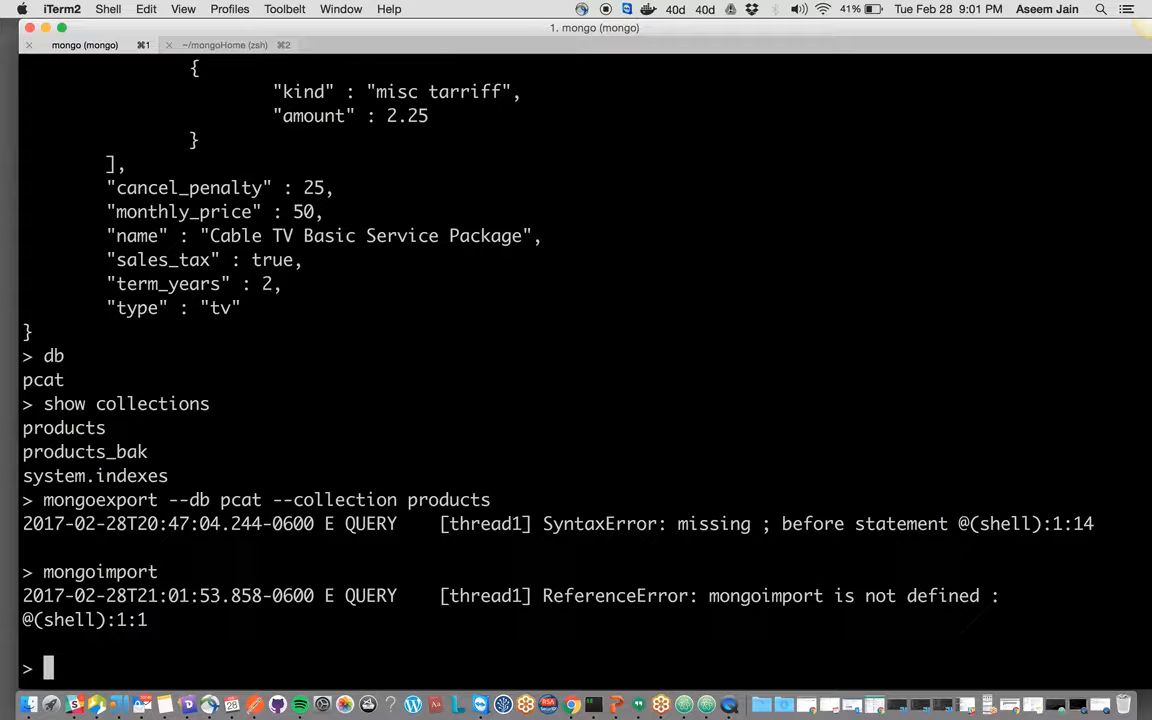
mouse_move(336, 386)
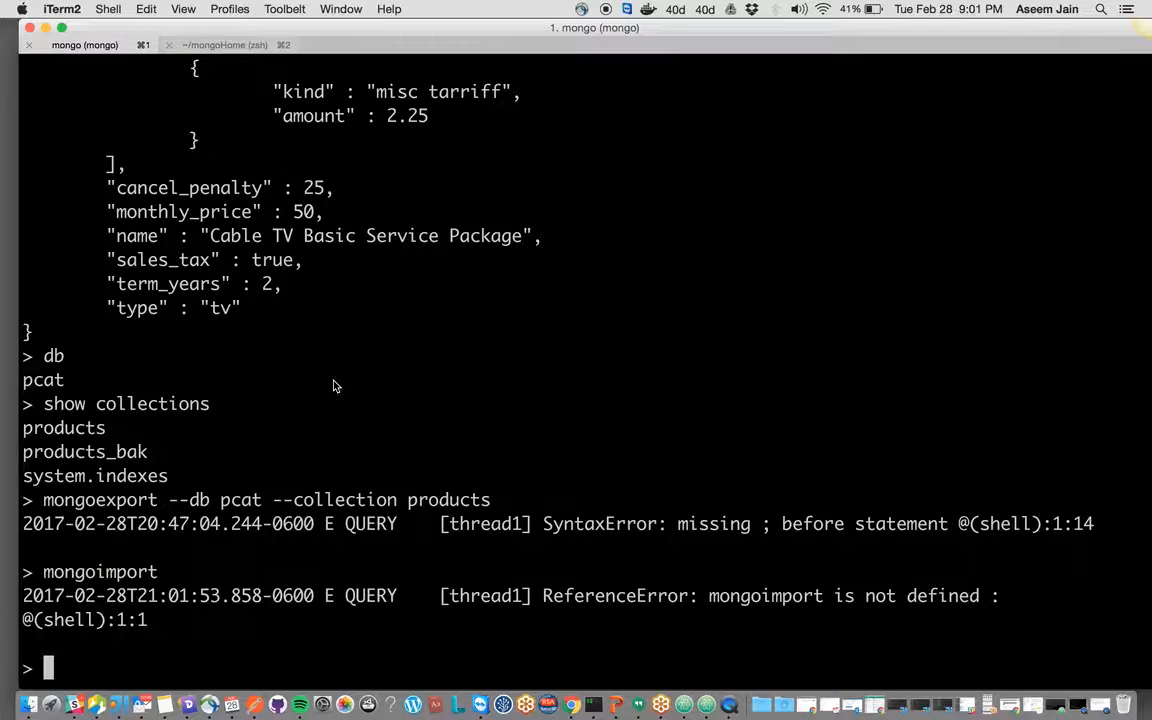
mouse_move(226, 52)
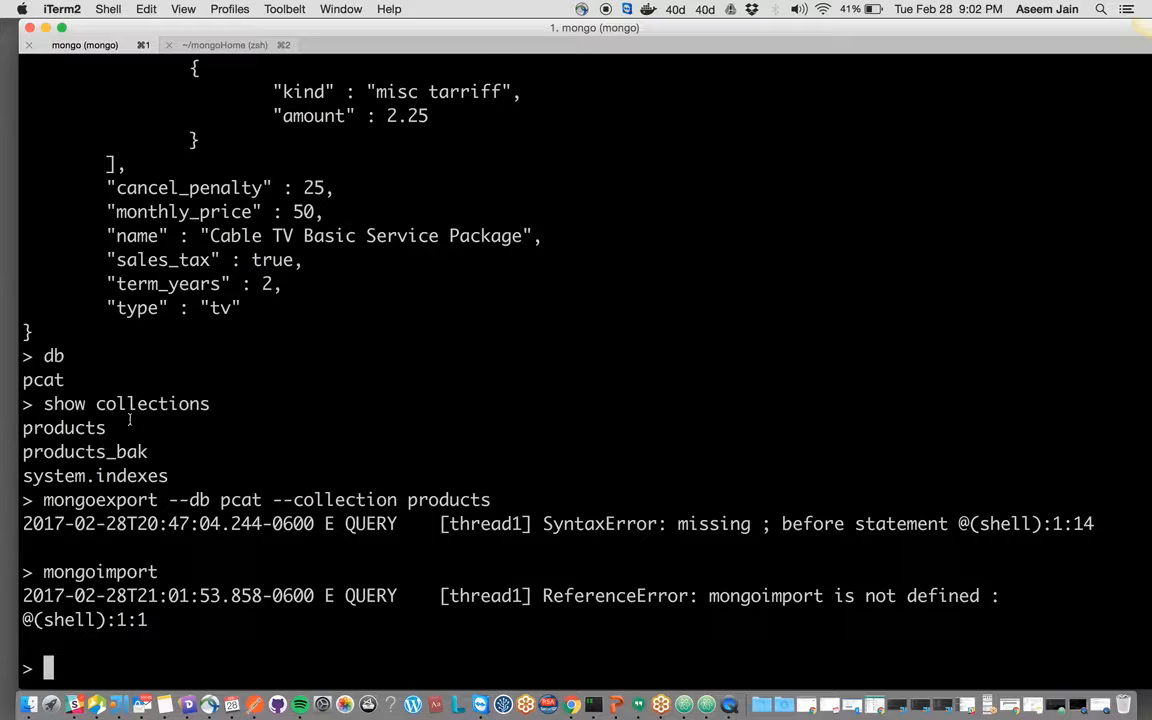
double_click(151, 404)
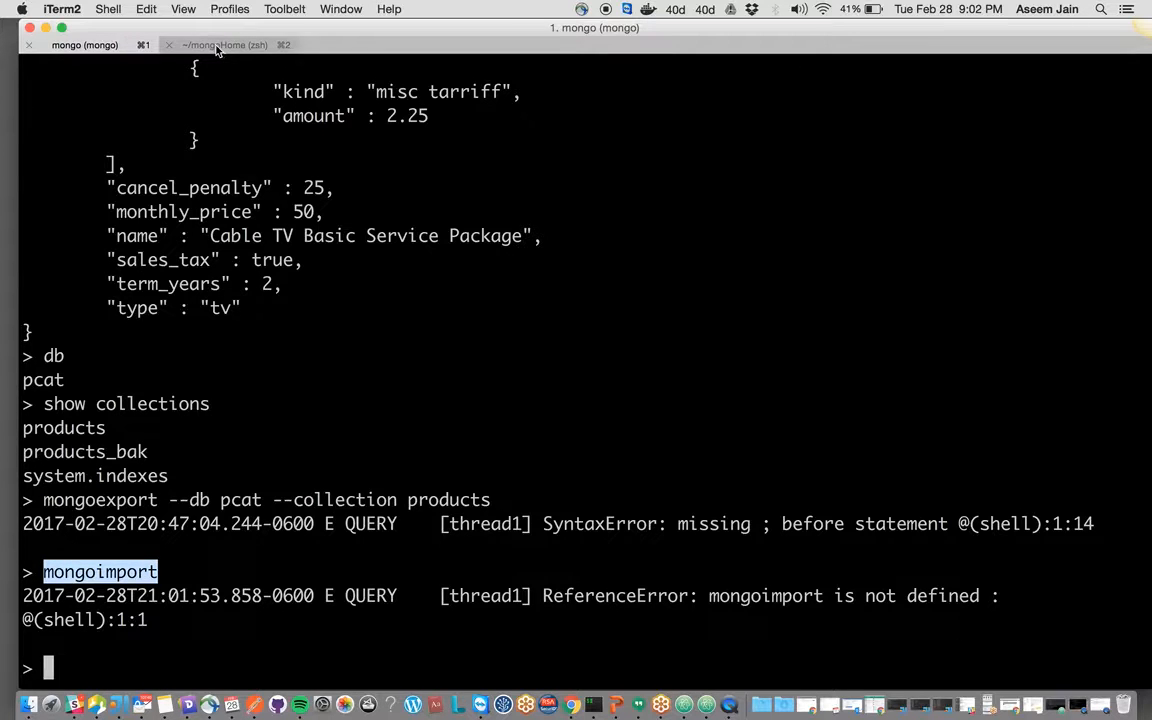
In the ~/mongoHome zsh session, type mongoimport at the prompt, correcting typos
left_click(225, 44)
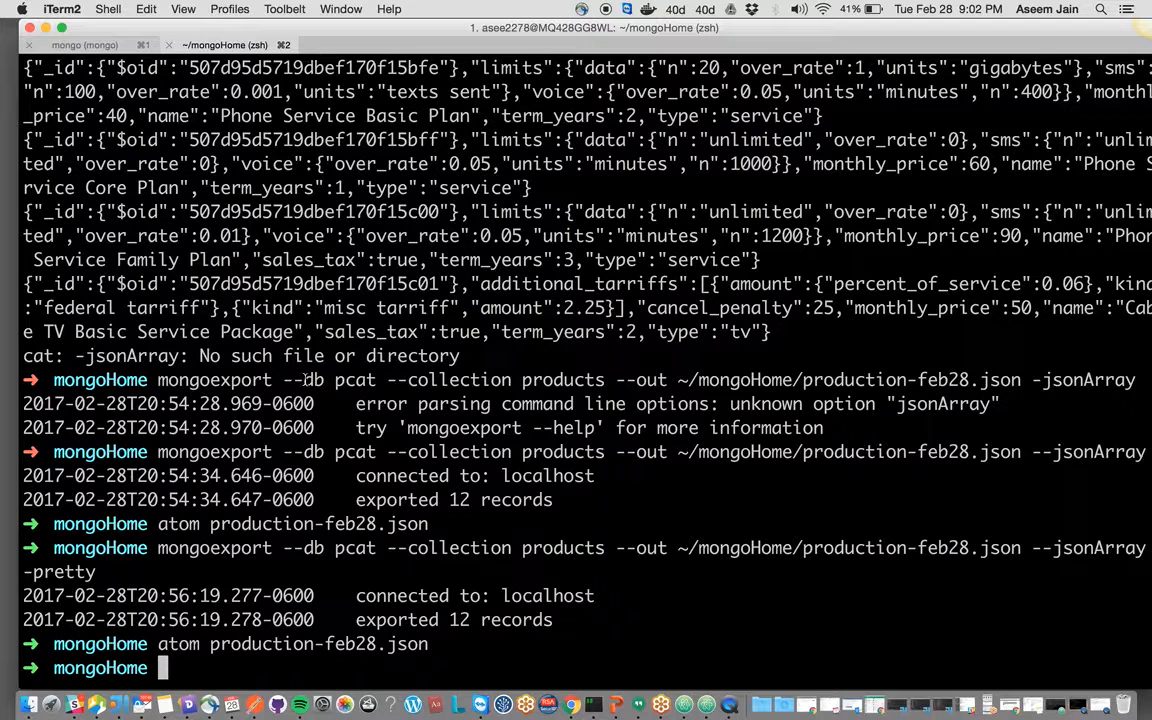
mouse_move(279, 673)
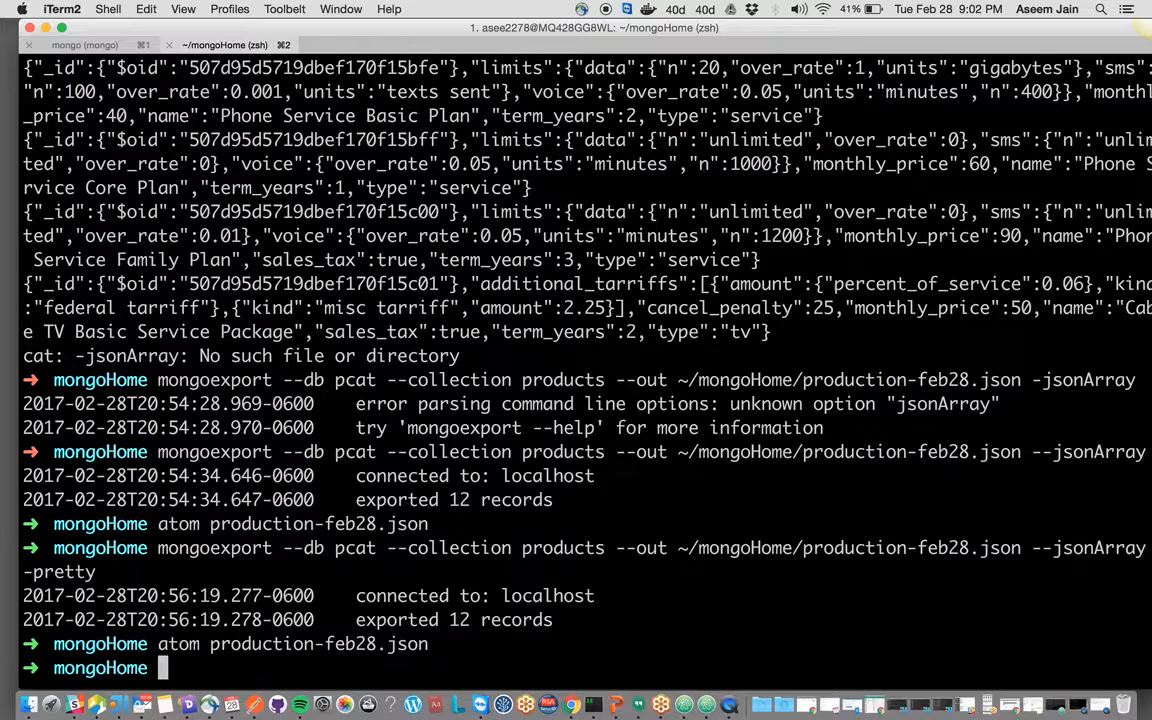
type("mongoim")
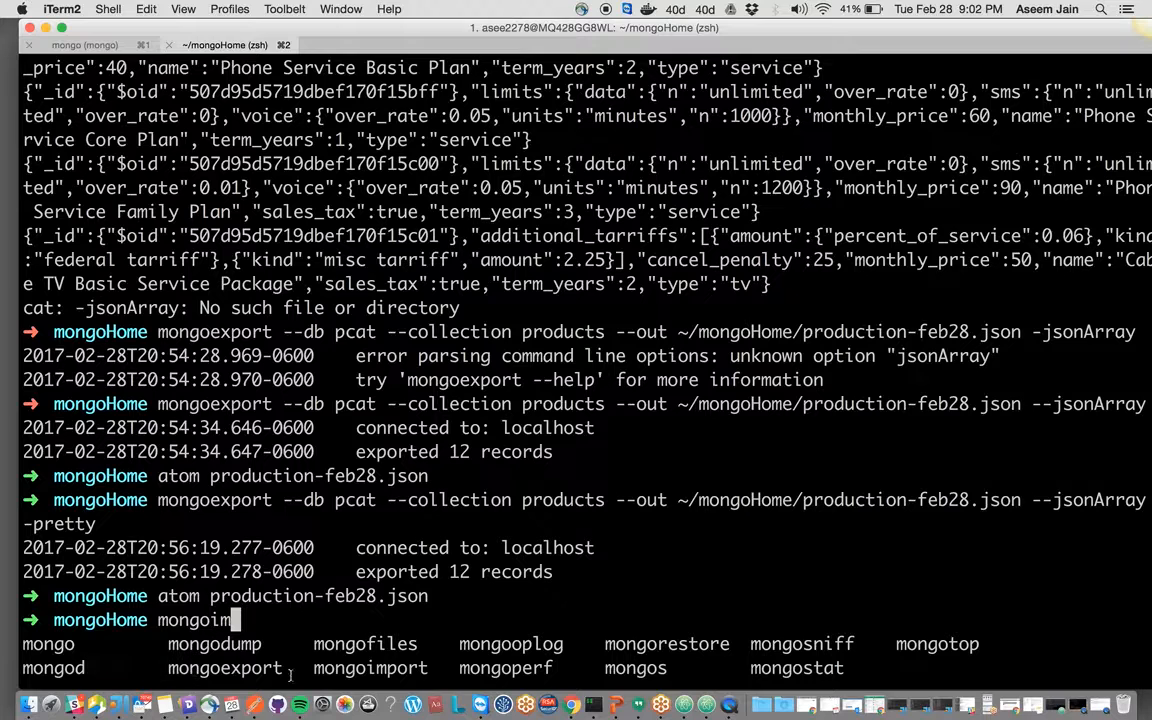
mouse_move(113, 669)
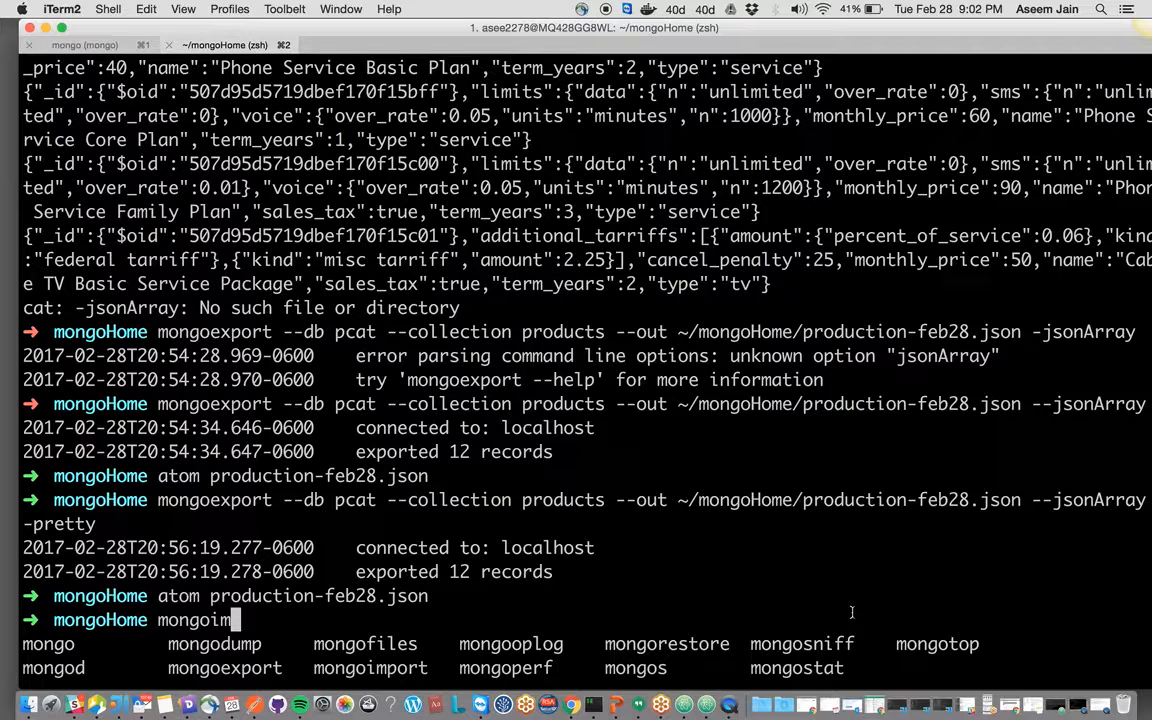
type("r")
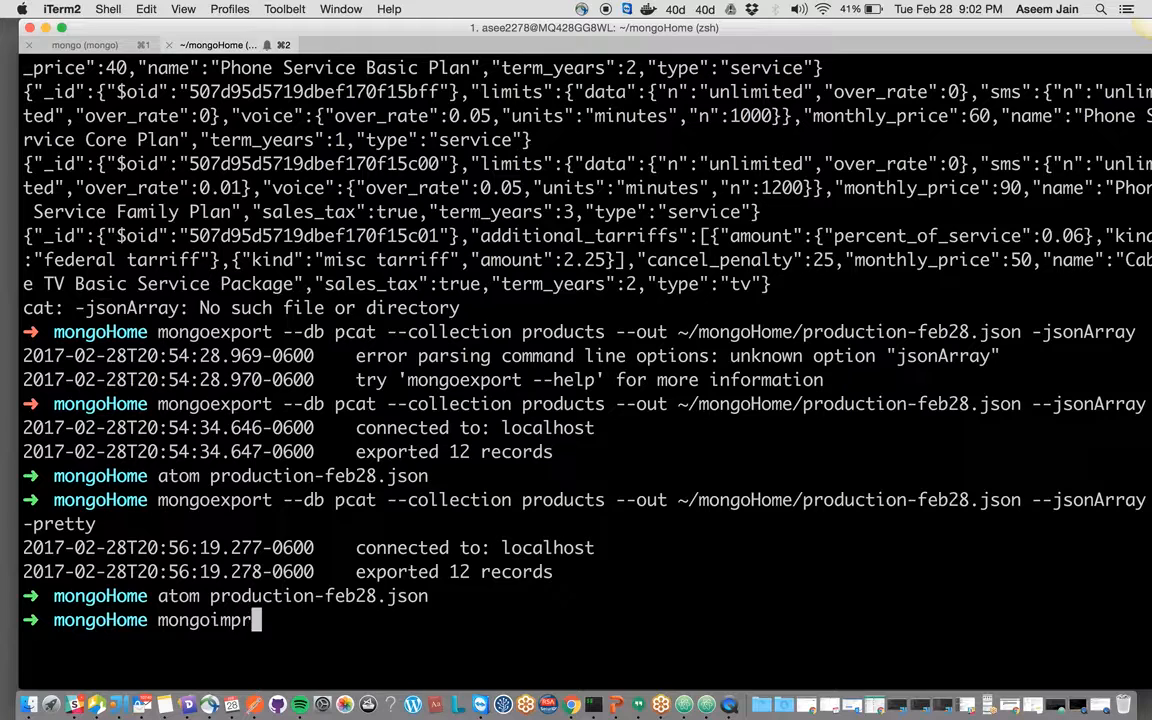
key("Backspace")
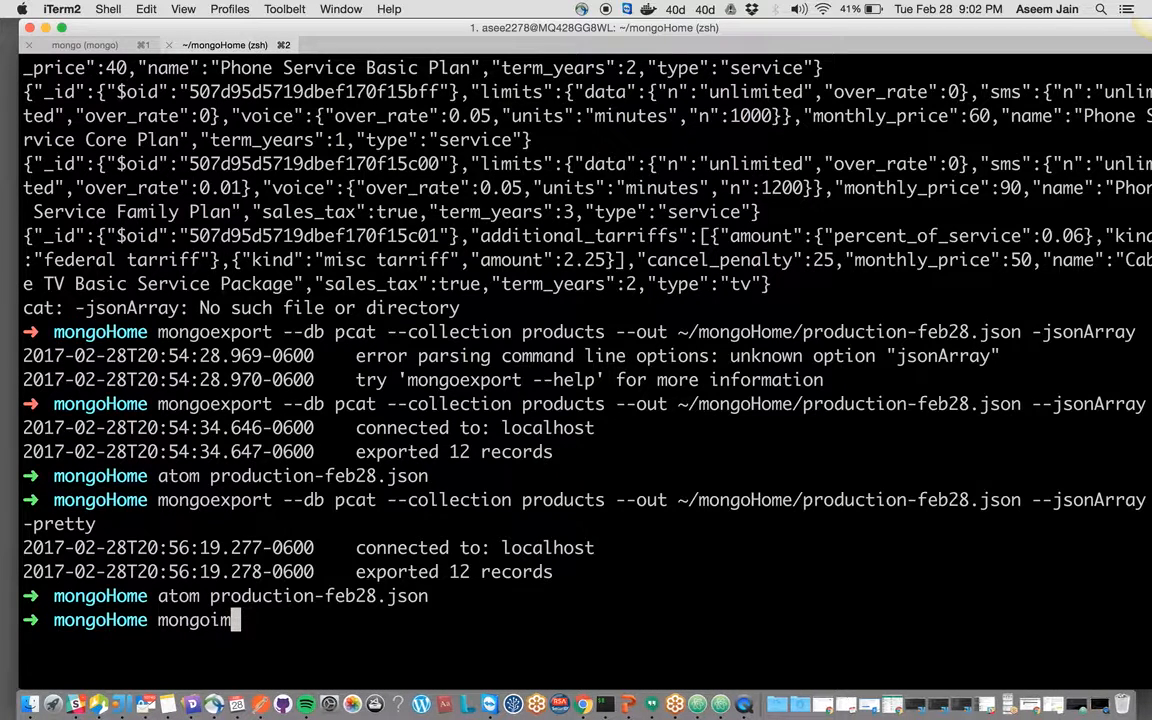
type("port")
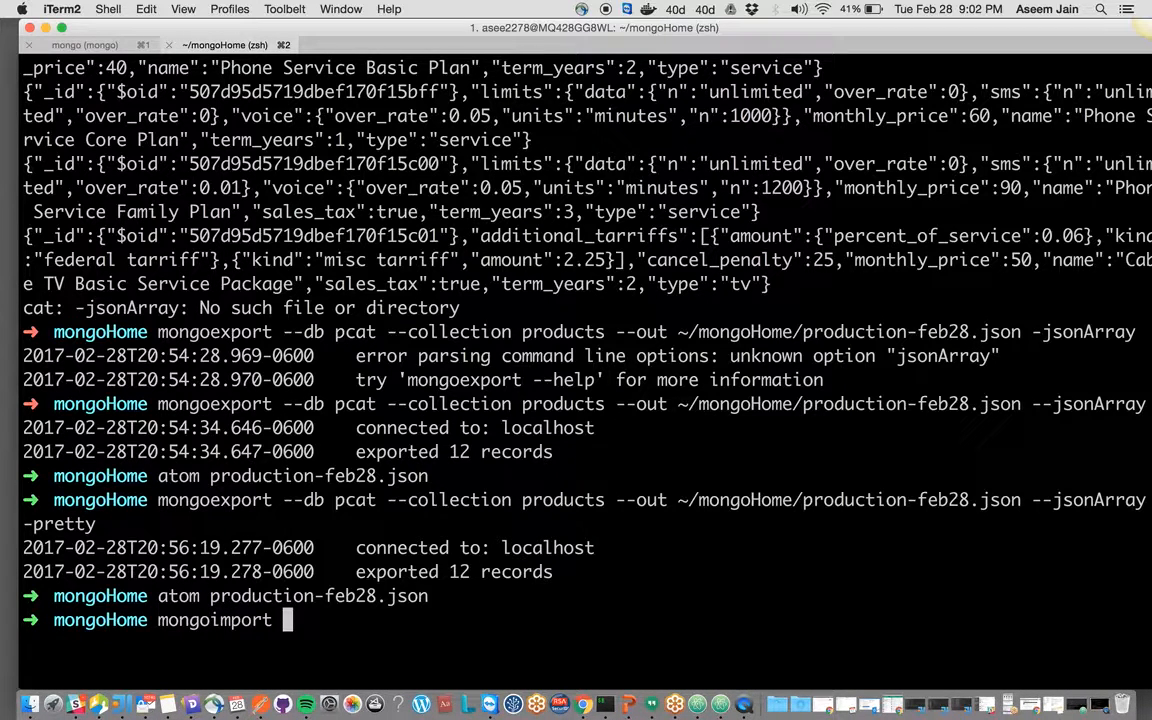
Extend the command with --db pdog --collection items
type("--db")
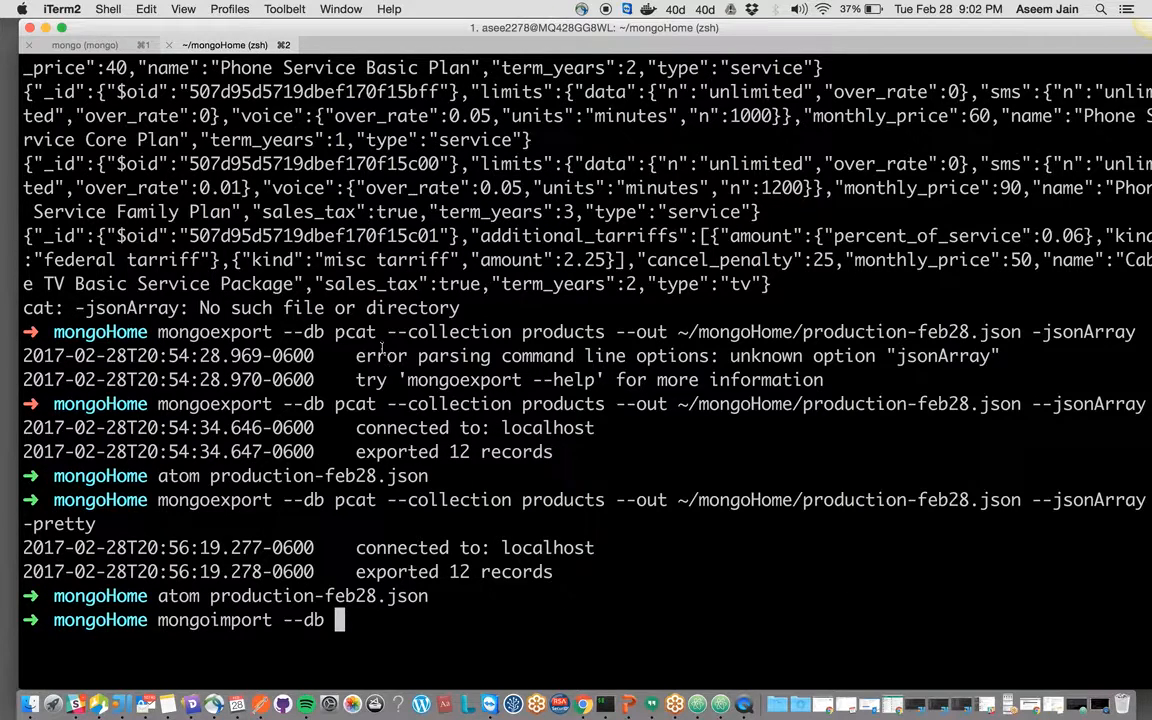
double_click(355, 331)
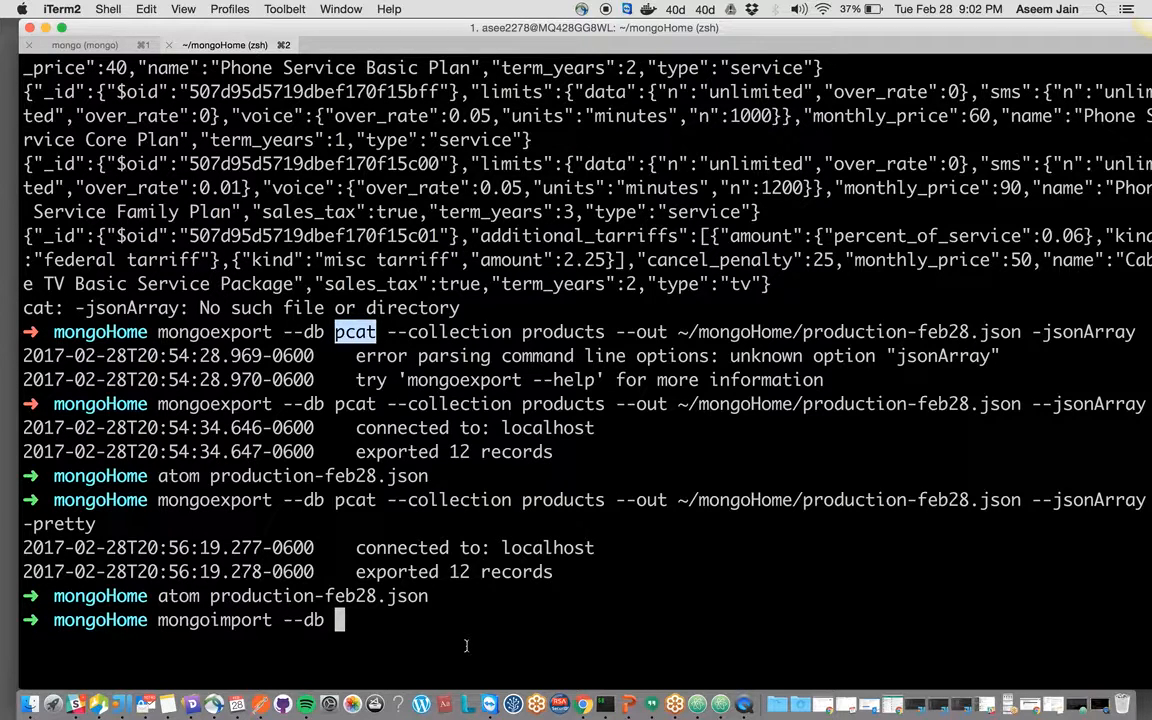
type("pdog")
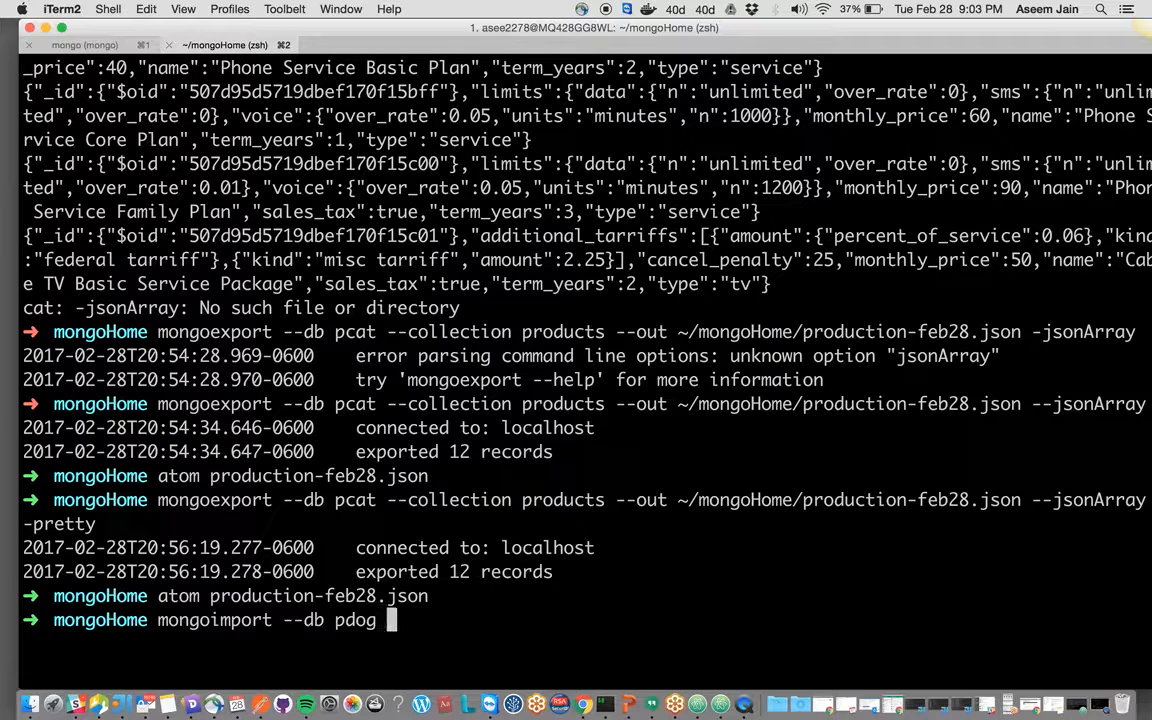
type("--colle")
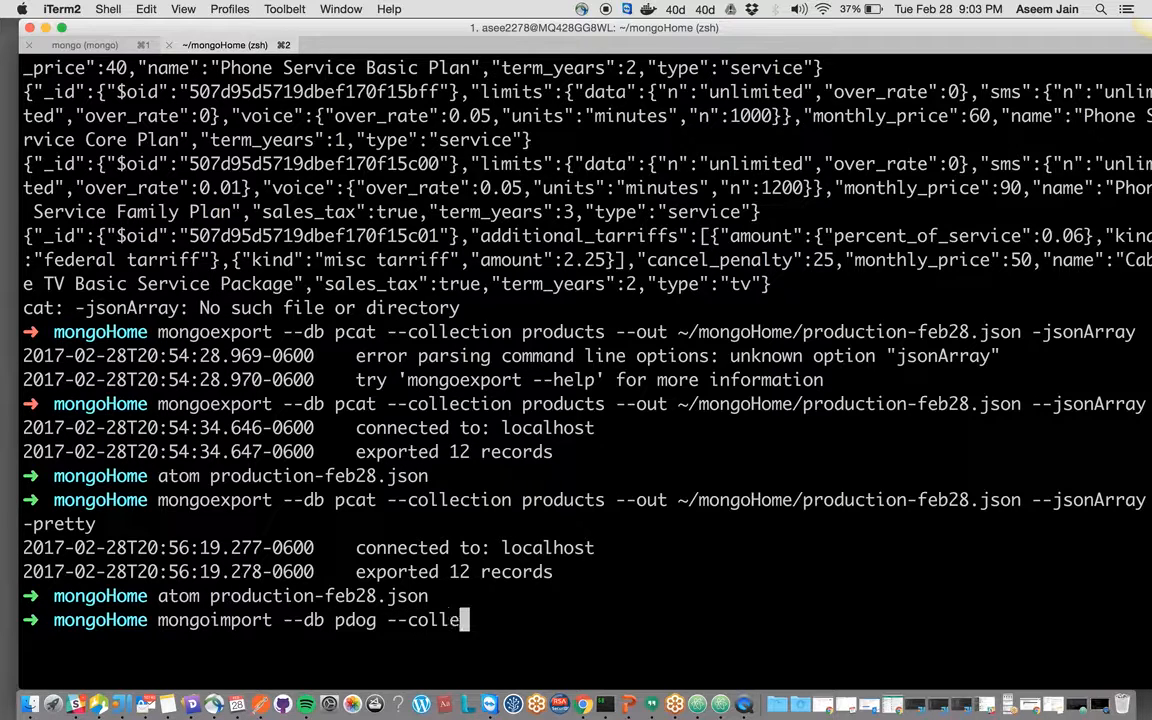
type("ction")
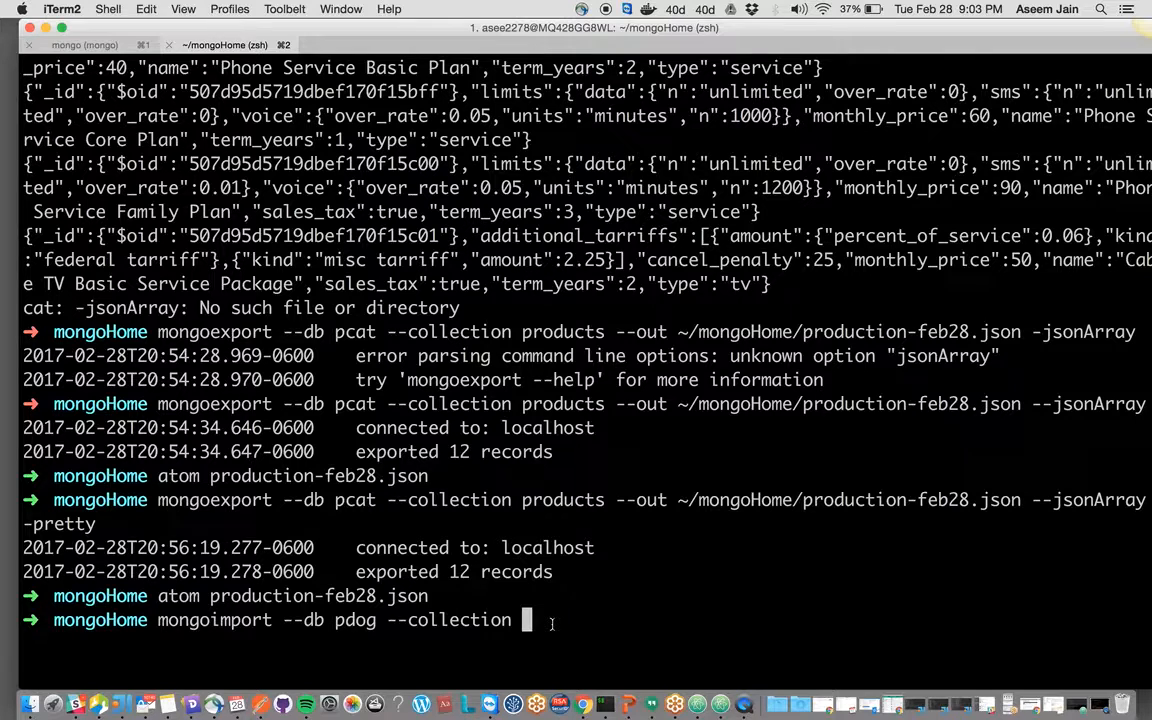
type("i")
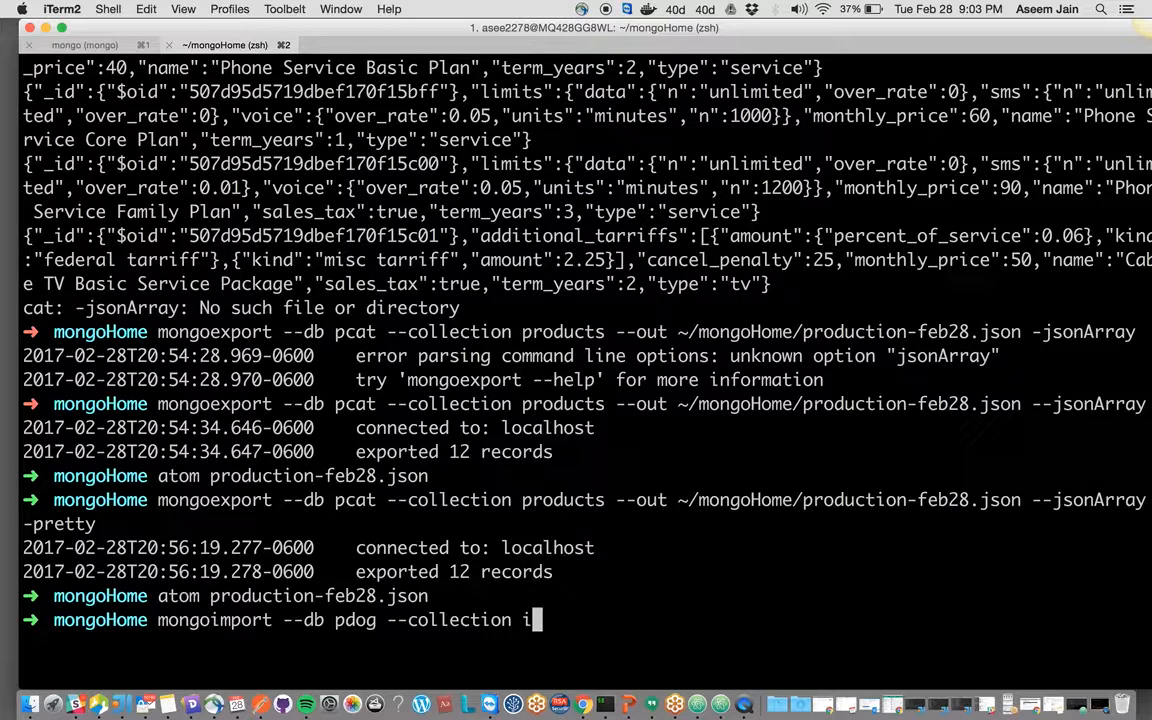
type("tems")
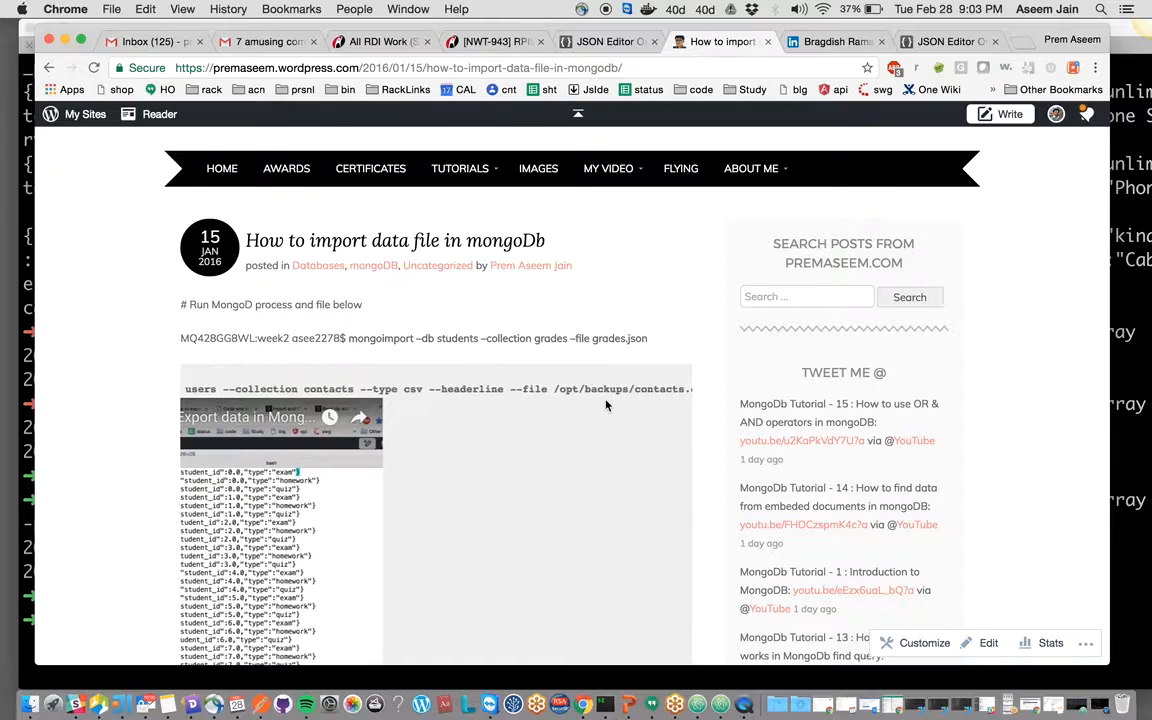
scroll("down", 3)
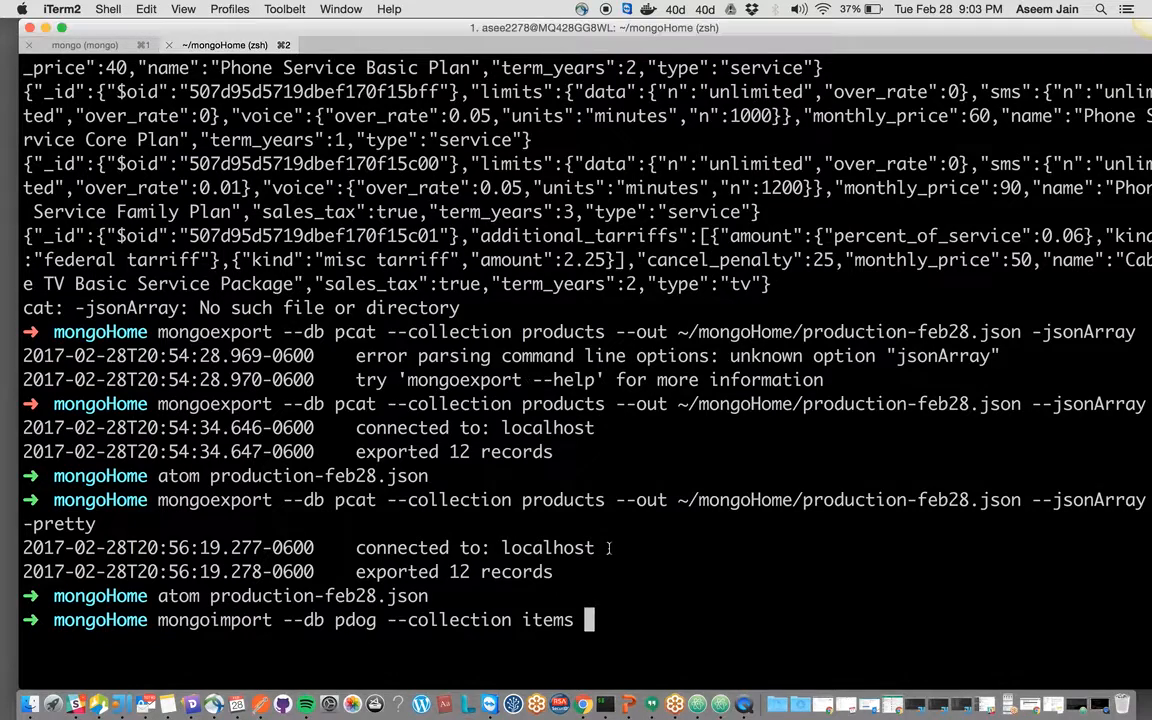
Add --file production-feb28.json and run the import, which fails with a JSON decoder error
type("--fi")
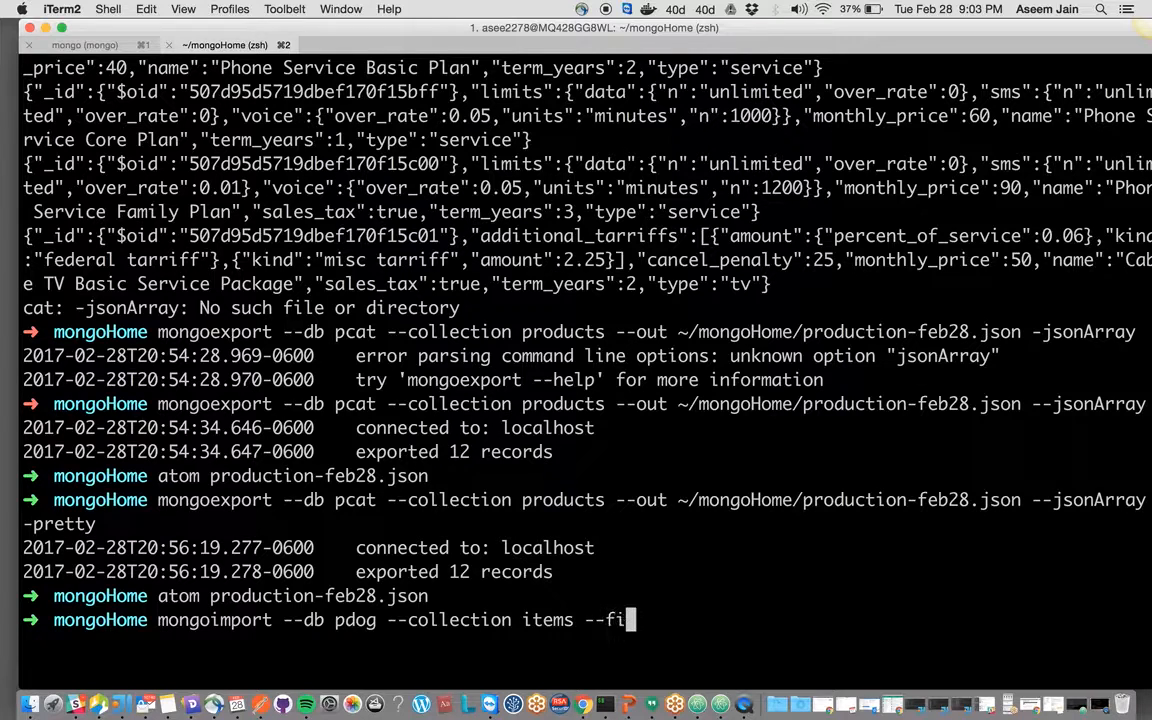
type("le")
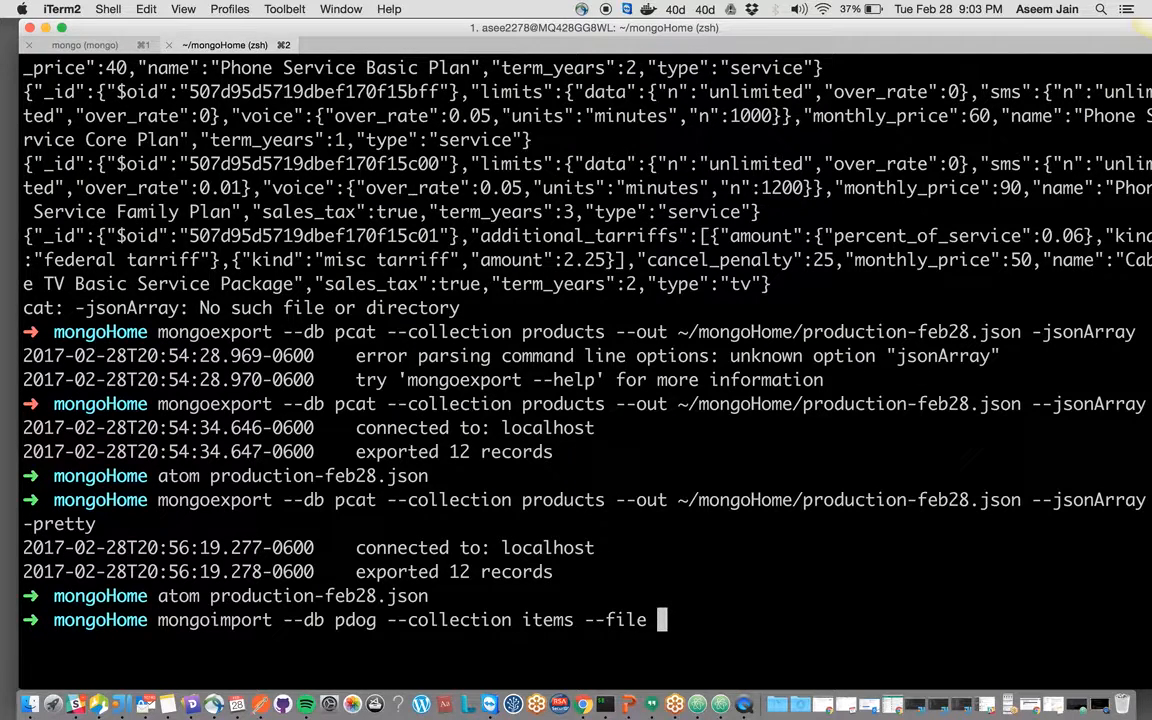
type("product")
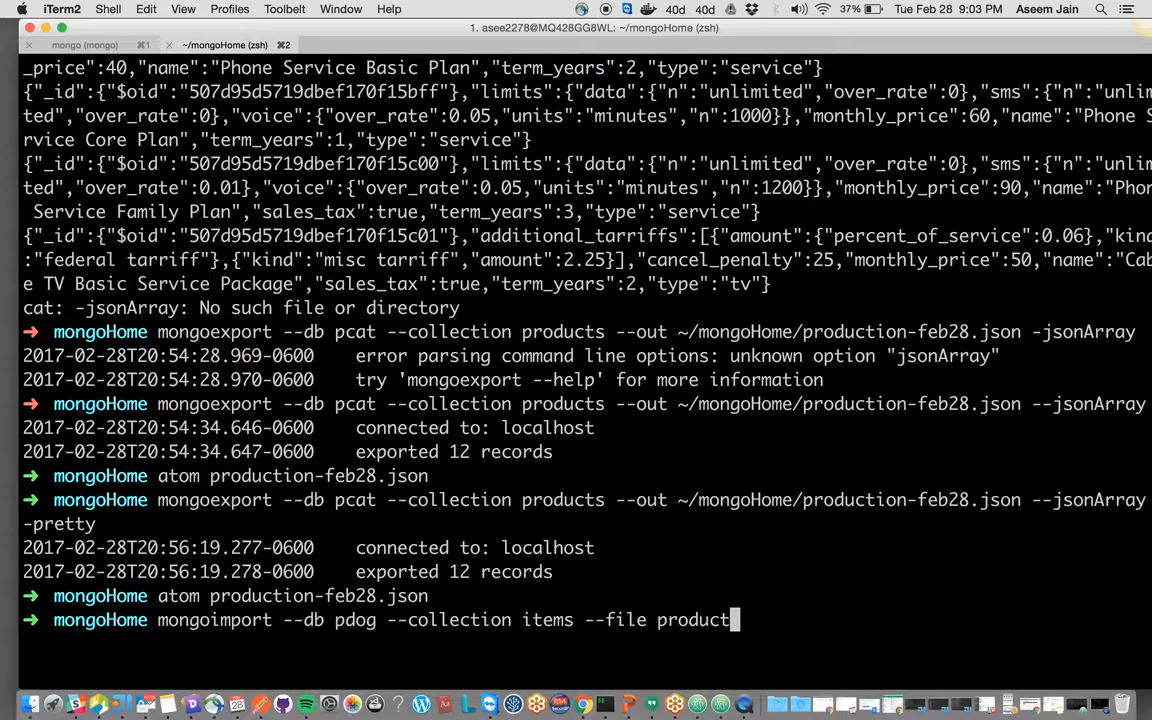
key("Tab")
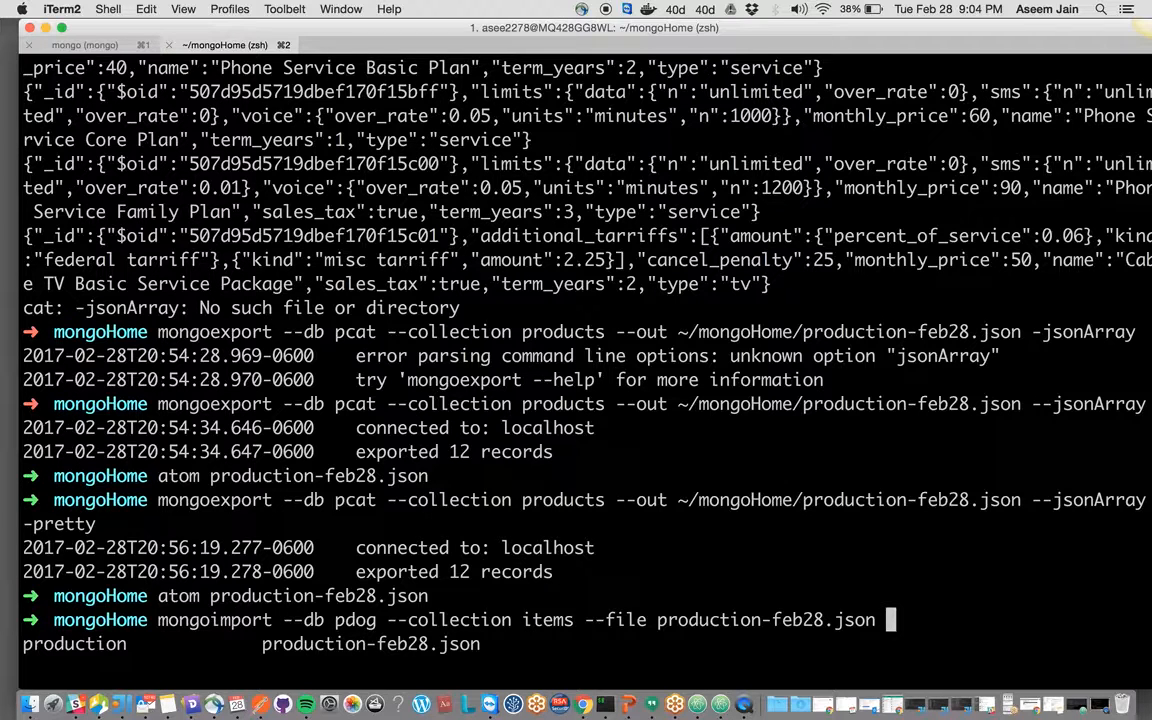
key("Return")
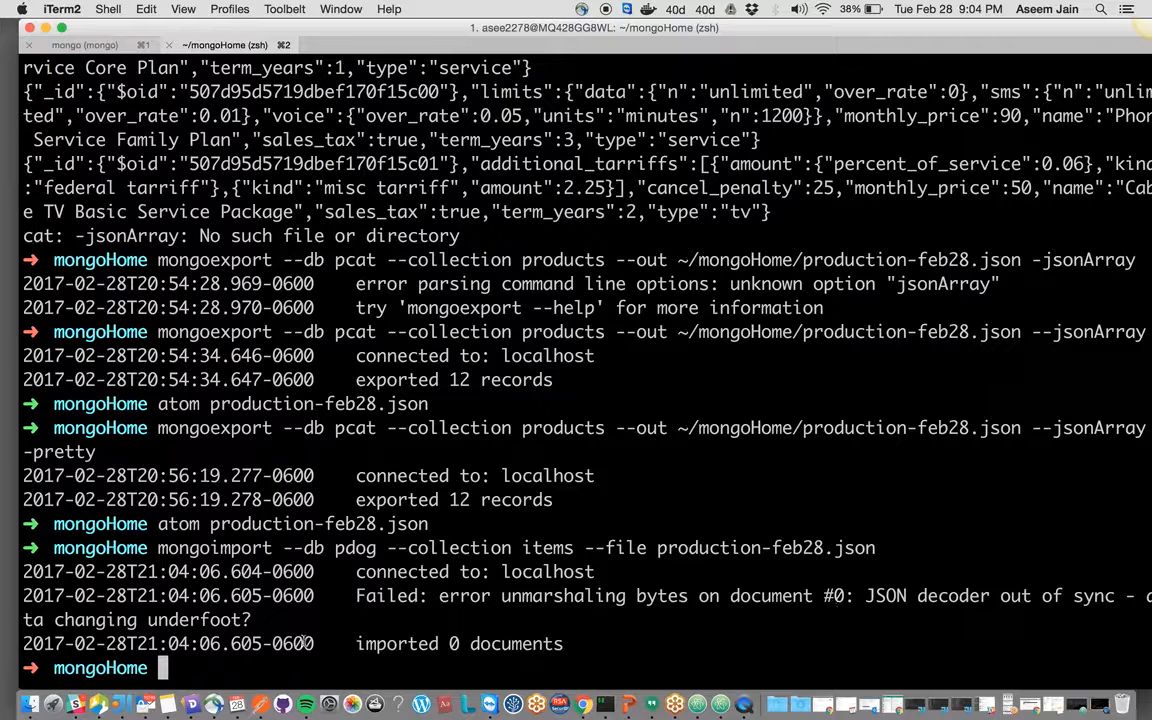
mouse_move(792, 582)
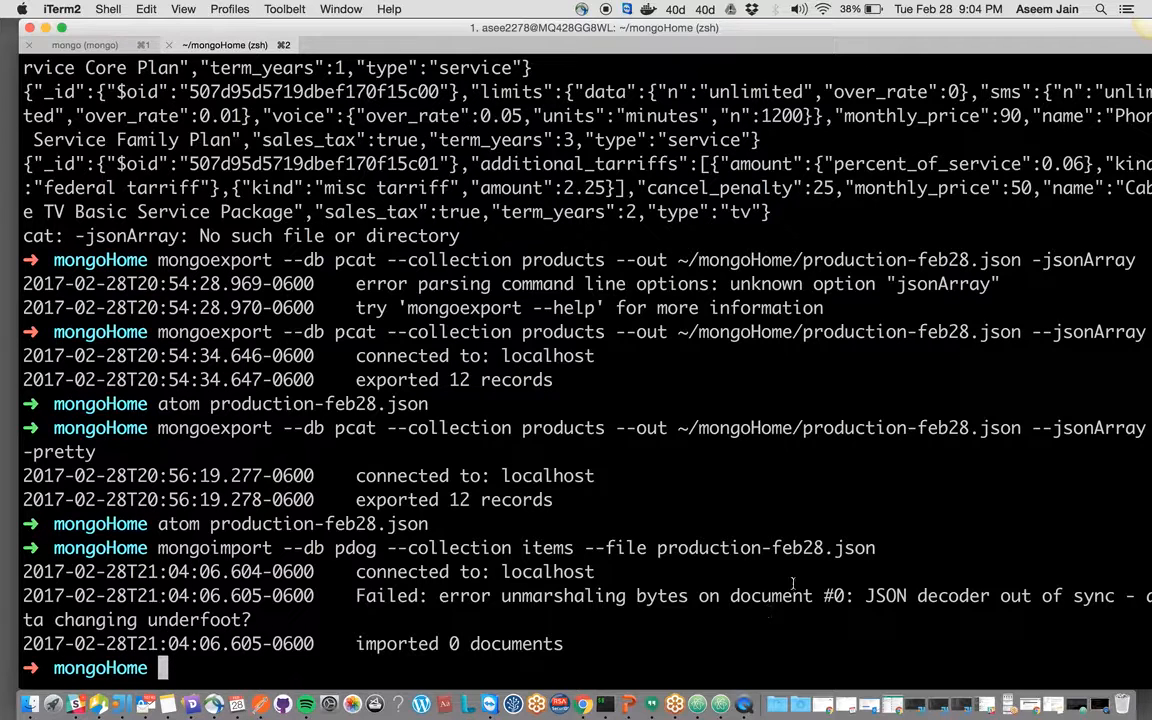
mouse_move(1034, 428)
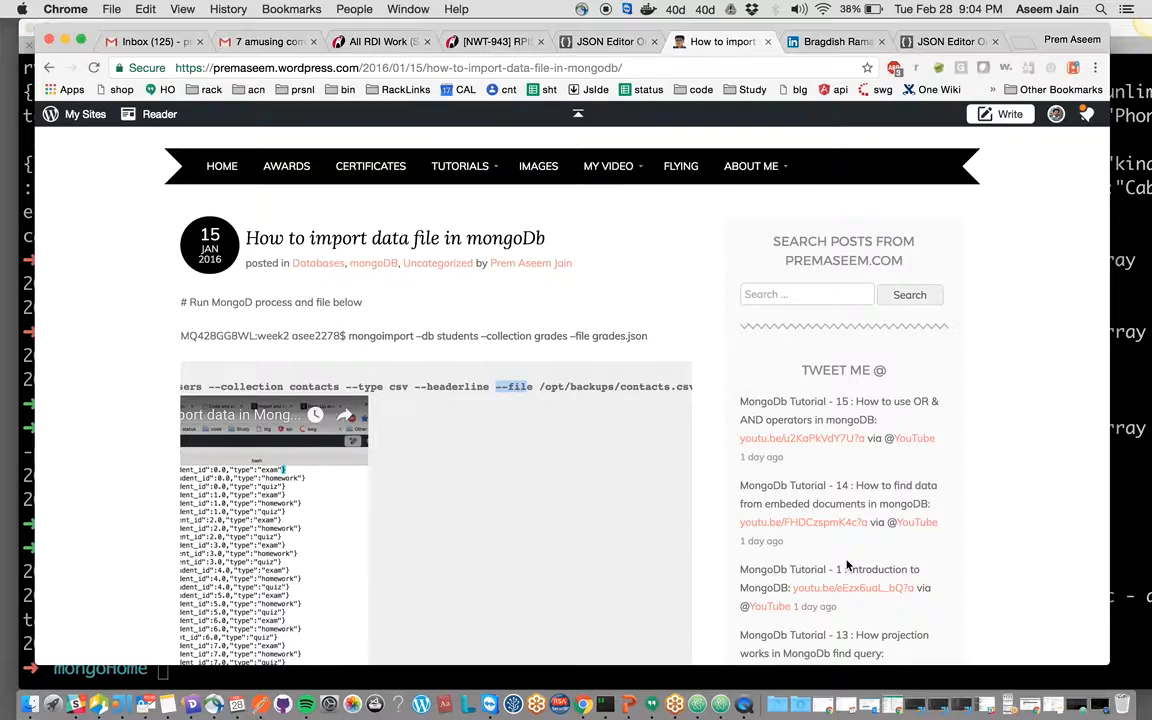
Scroll the Chrome tutorial down to the mongoimport note and warning
scroll("down", 3)
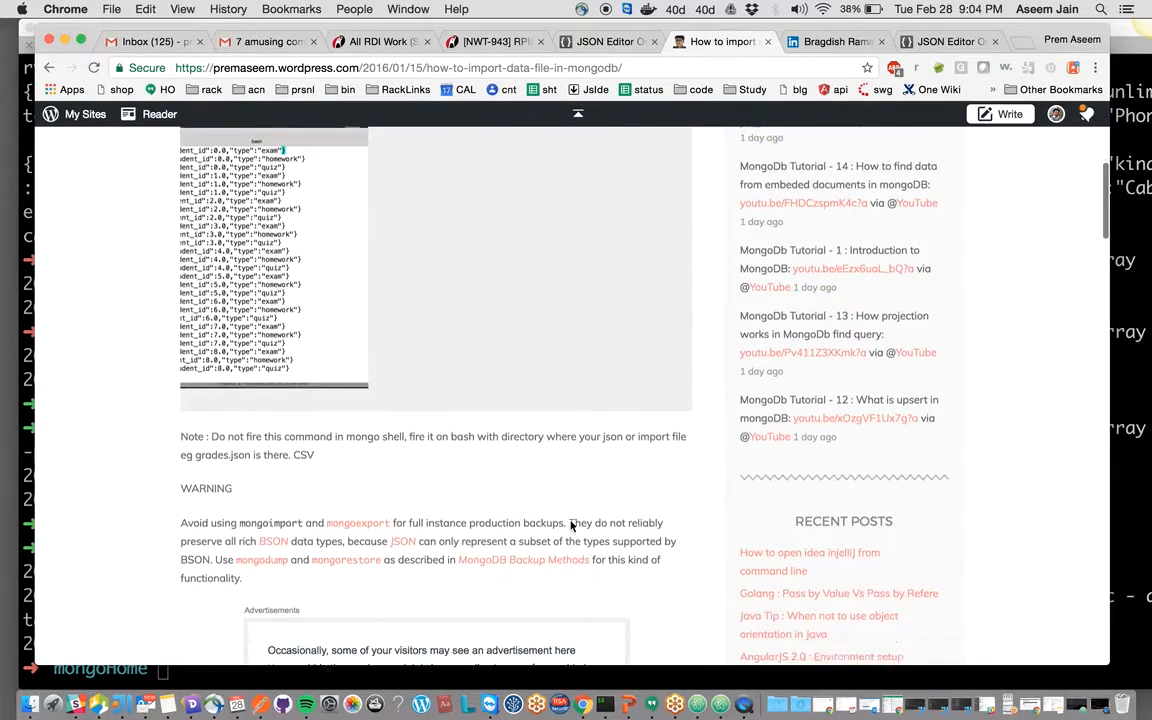
scroll("down", 3)
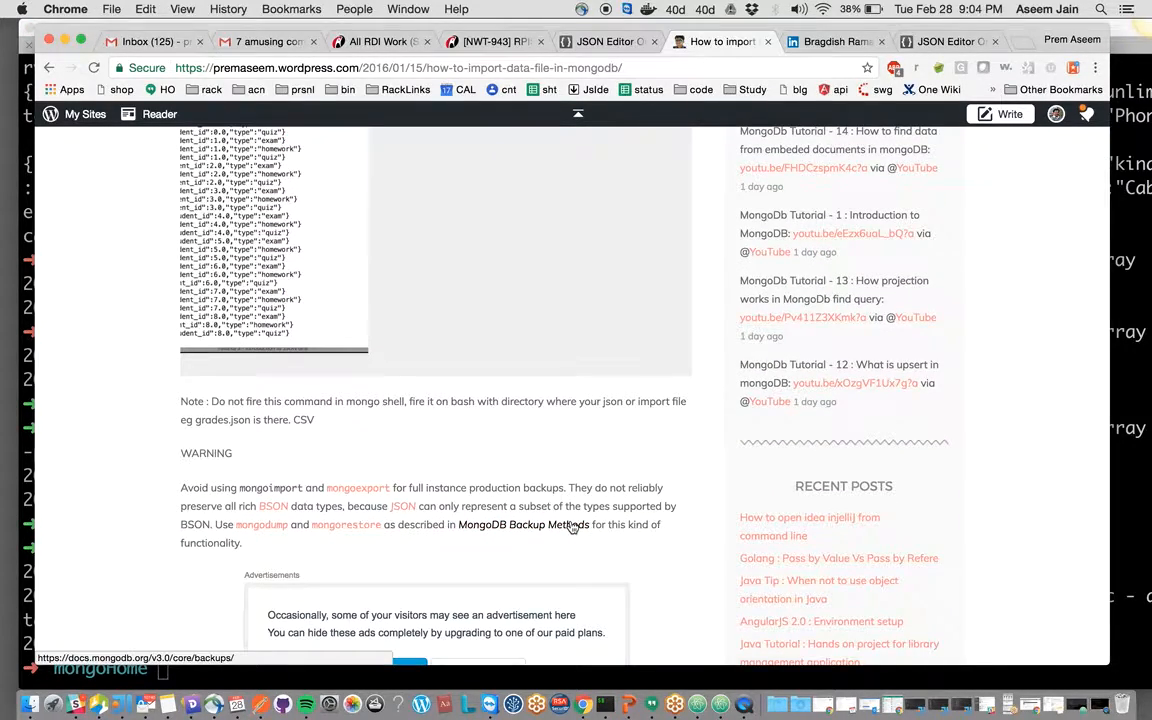
scroll("down", 3)
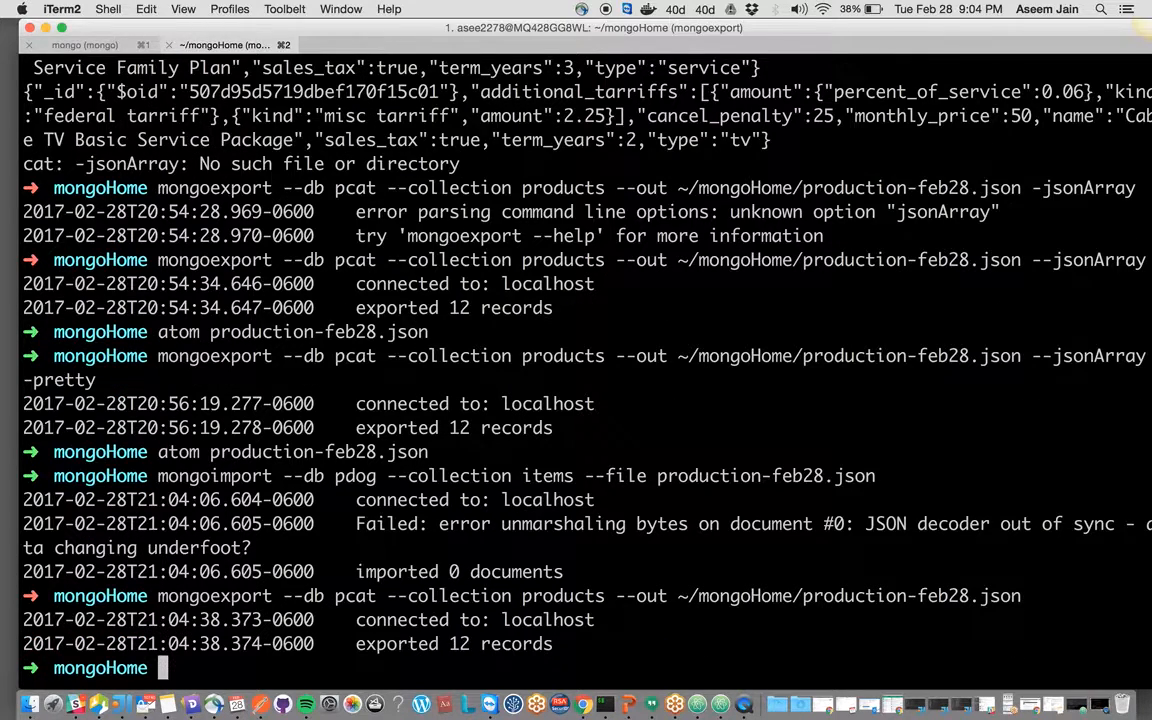
Re-export pcat products to ~/mongoHome/production-feb28.json without --jsonArray
type("mongoexport --db pcat --collection products --out ~/mongoHome/production-feb28.json")
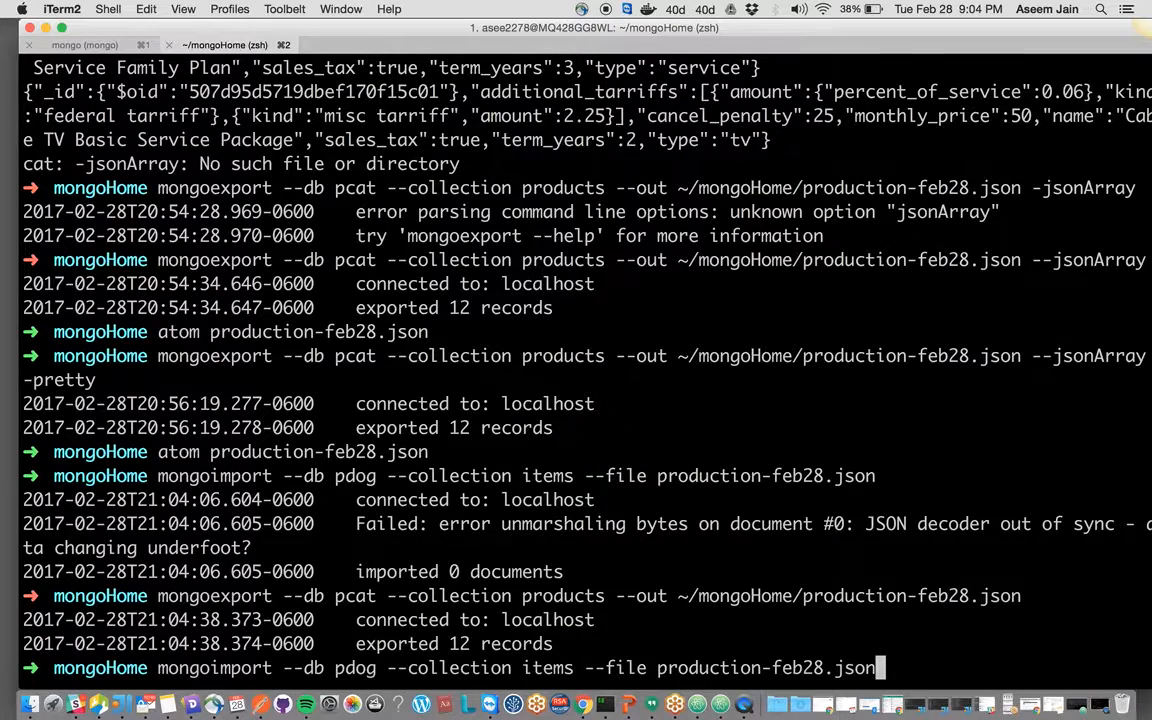
key("Return")
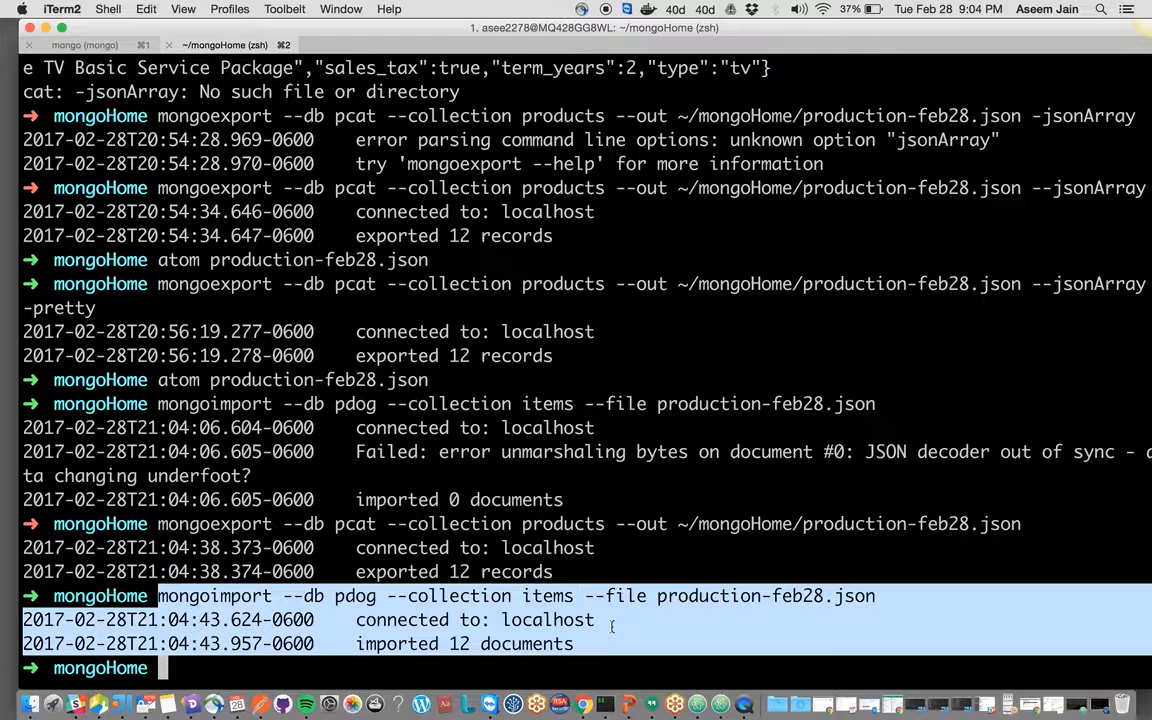
mouse_move(600, 643)
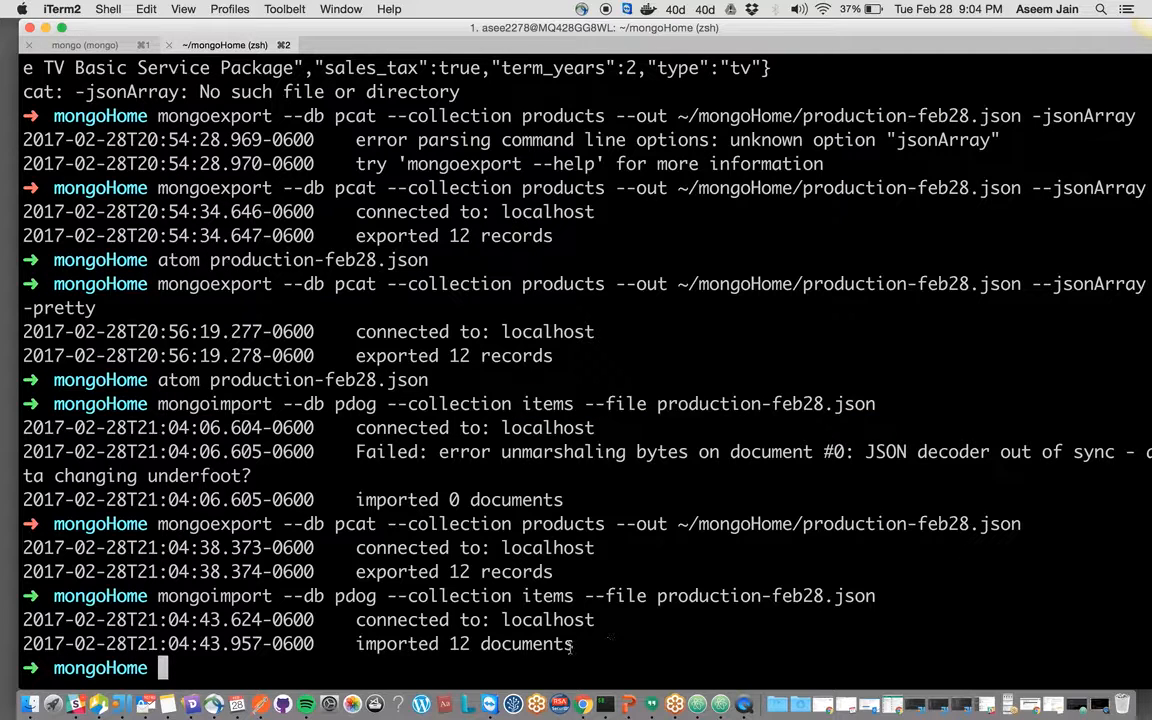
left_click_drag(160, 619, 570, 643)
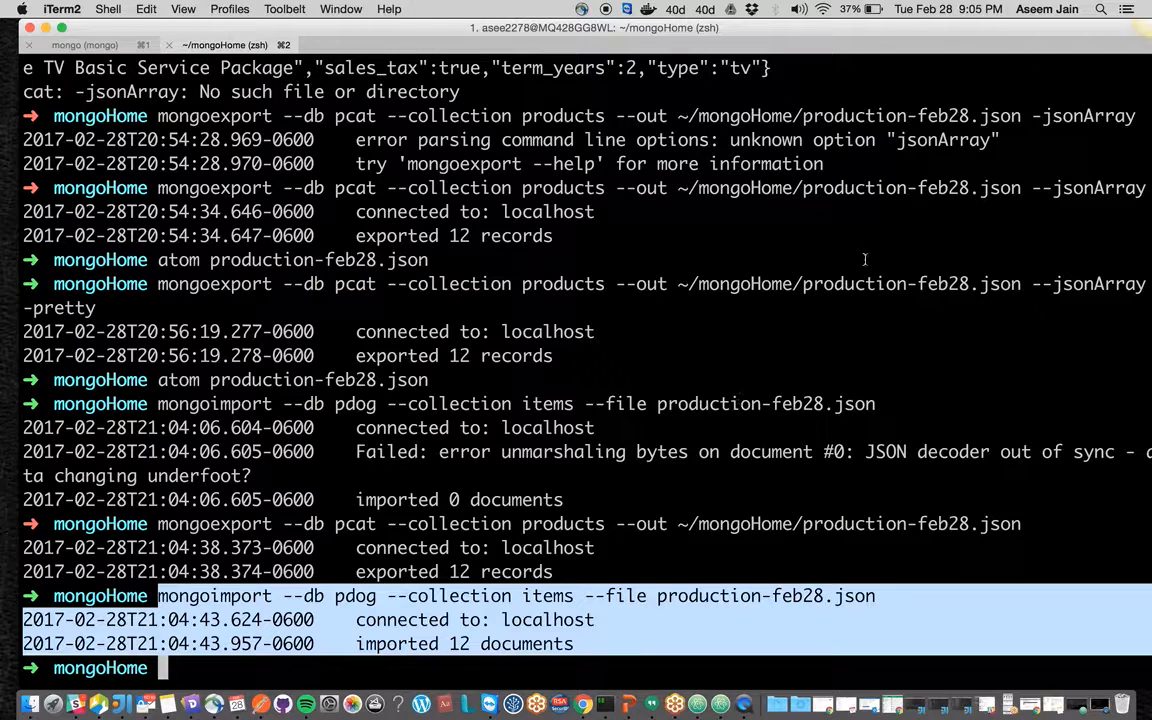
mouse_move(1022, 188)
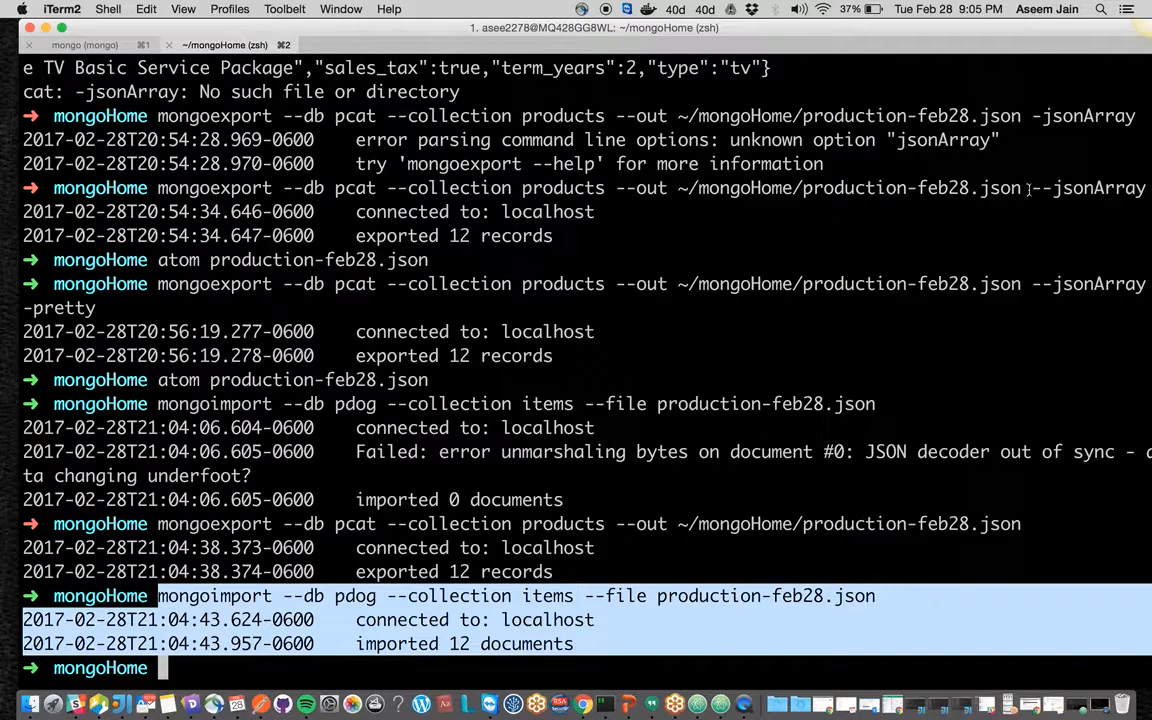
mouse_move(1038, 237)
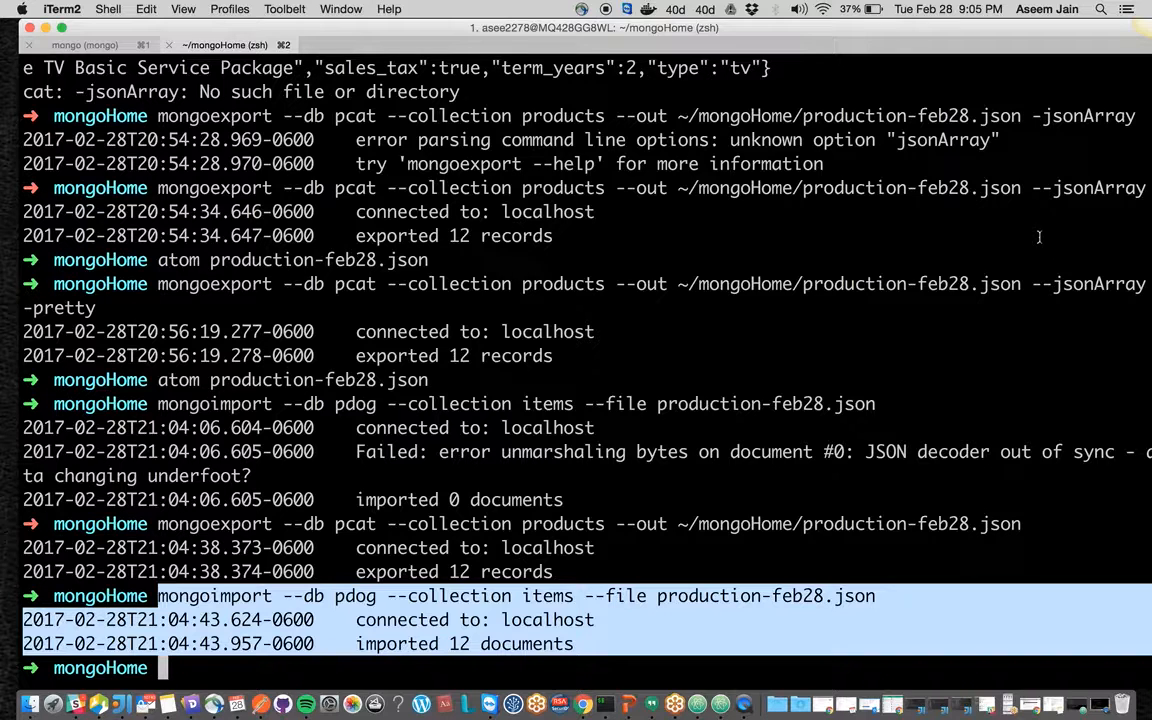
mouse_move(1028, 234)
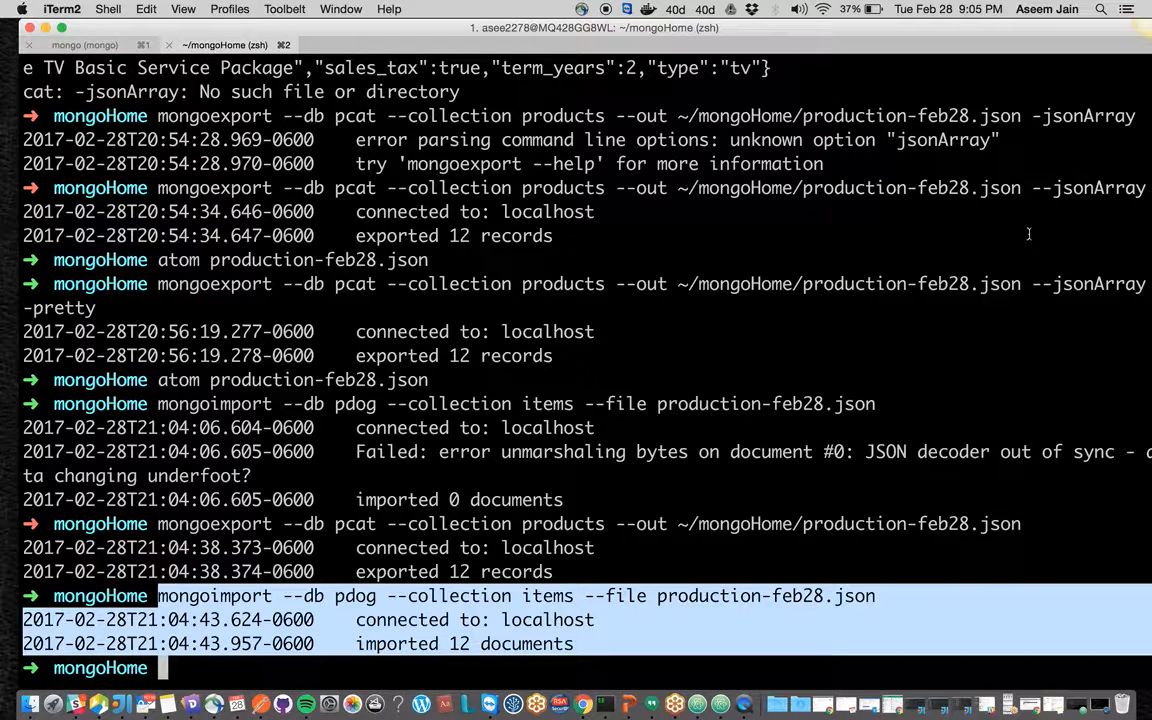
mouse_move(879, 474)
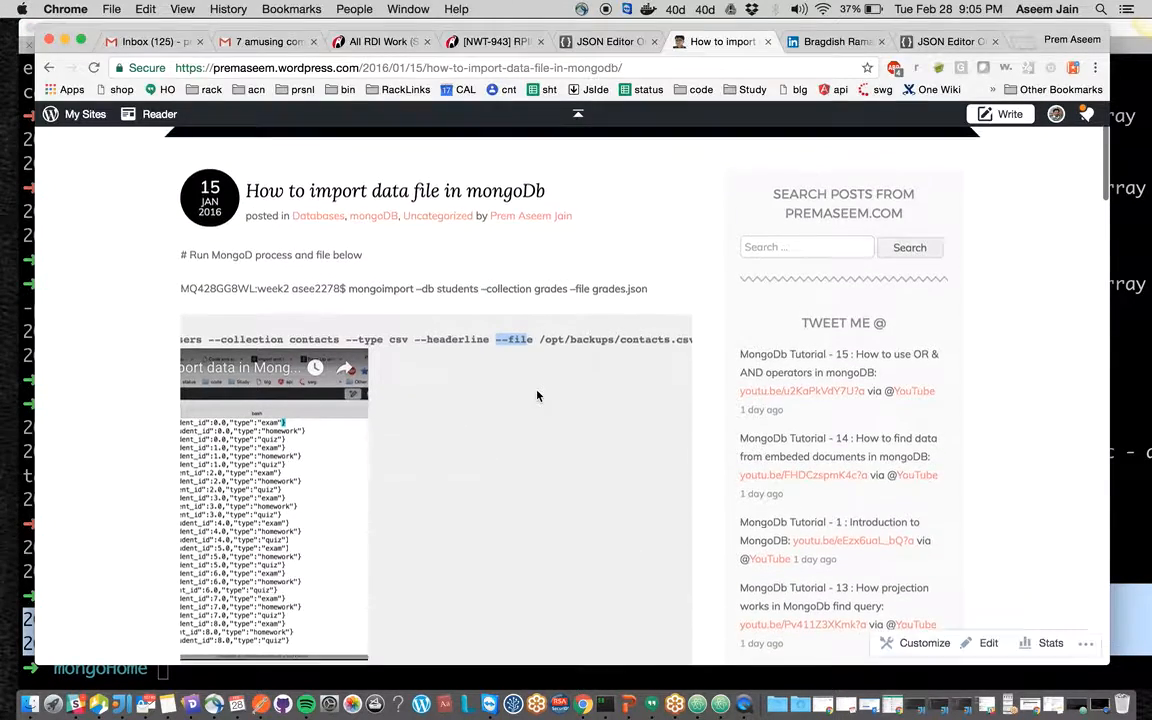
scroll("down", 3)
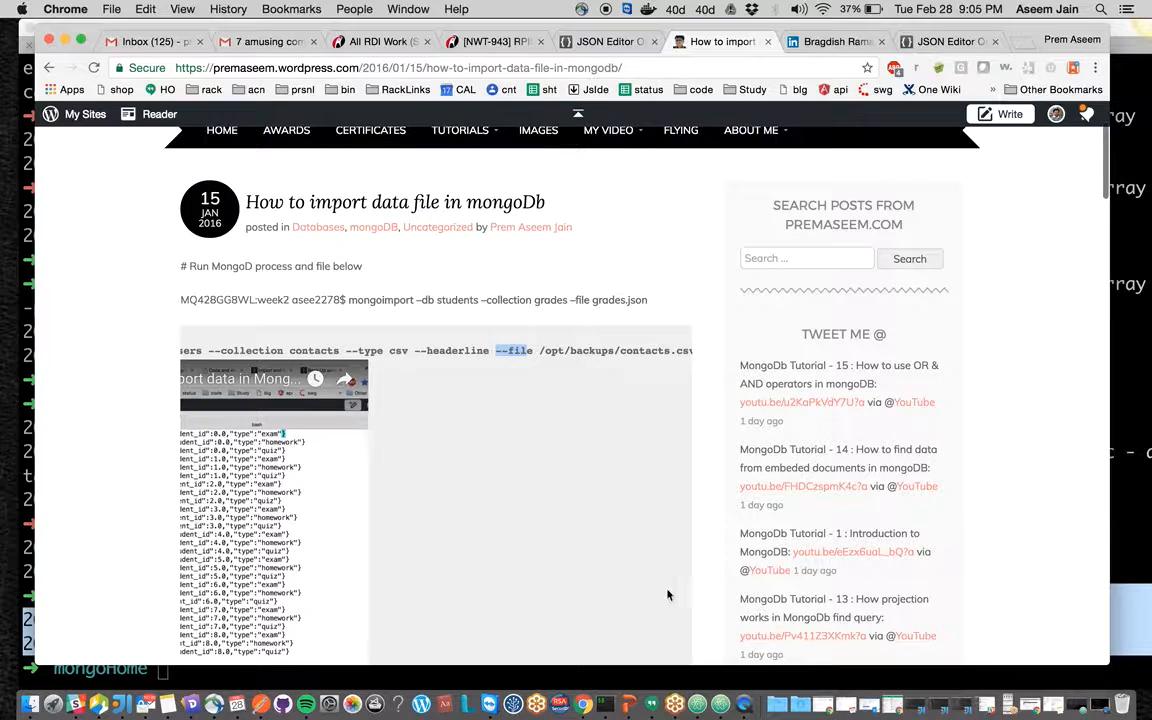
mouse_move(719, 702)
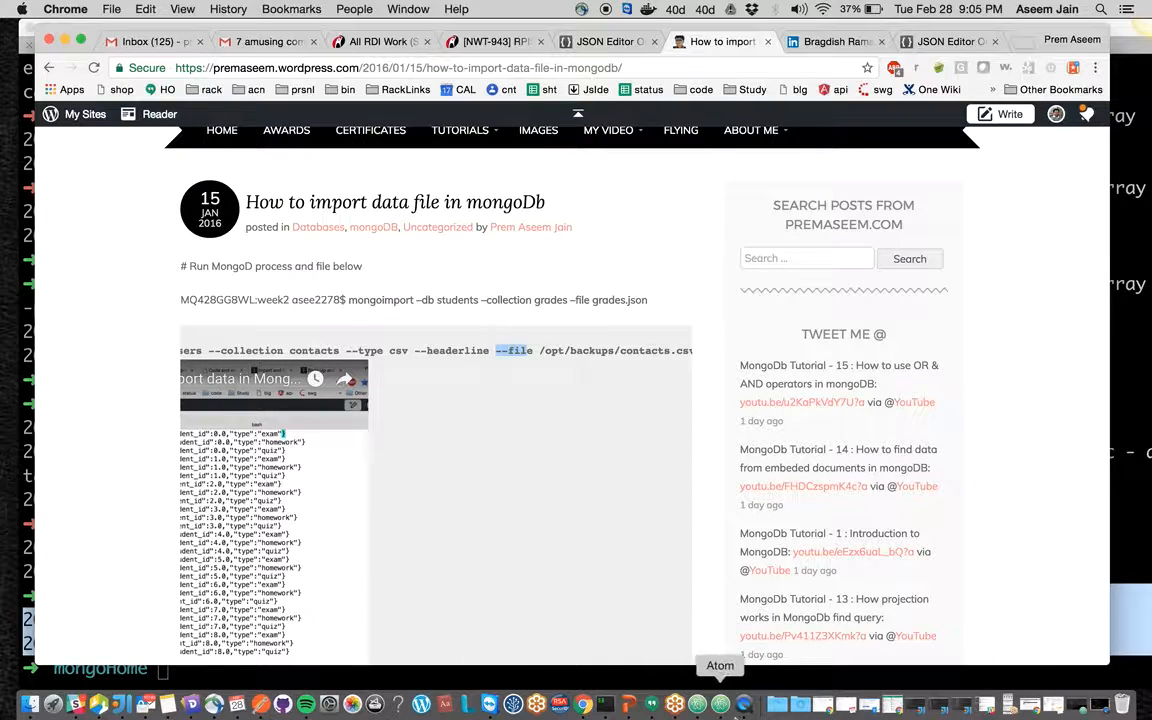